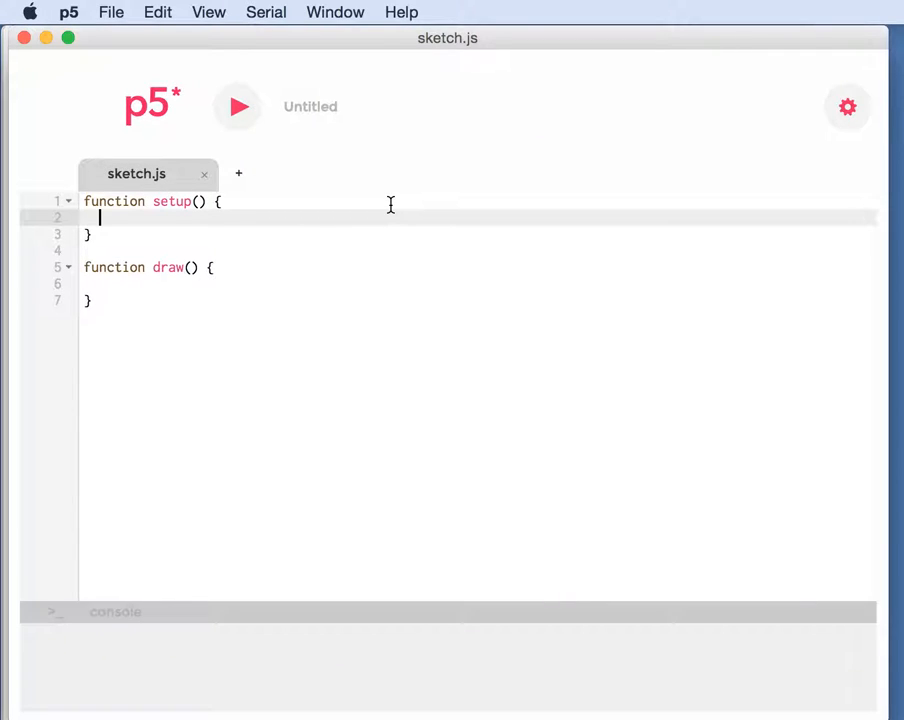
Step: Declare a global snacks array of cheez-its, pretzels, chips and Funyuns above setup
key(Enter)
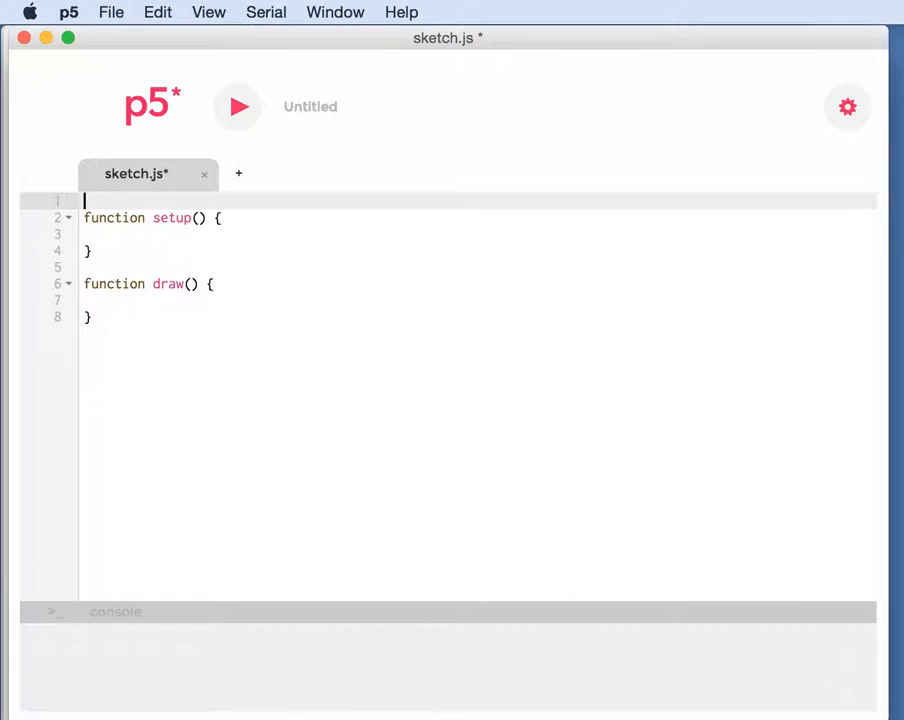
text(var snacks = ["cheez-its","pretzels","chips","Funyuns"];)
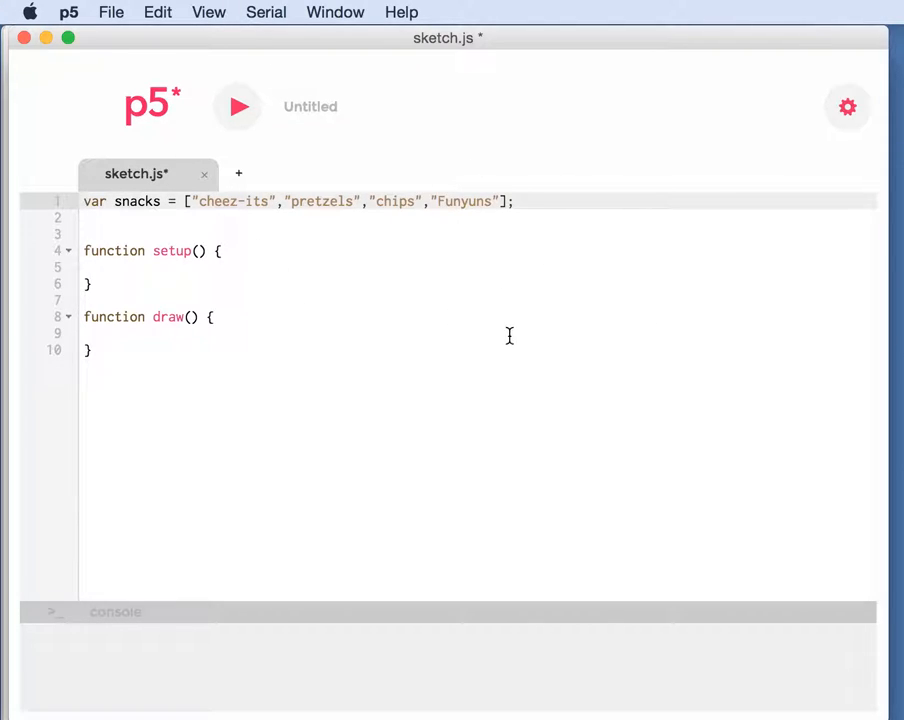
click(224, 250)
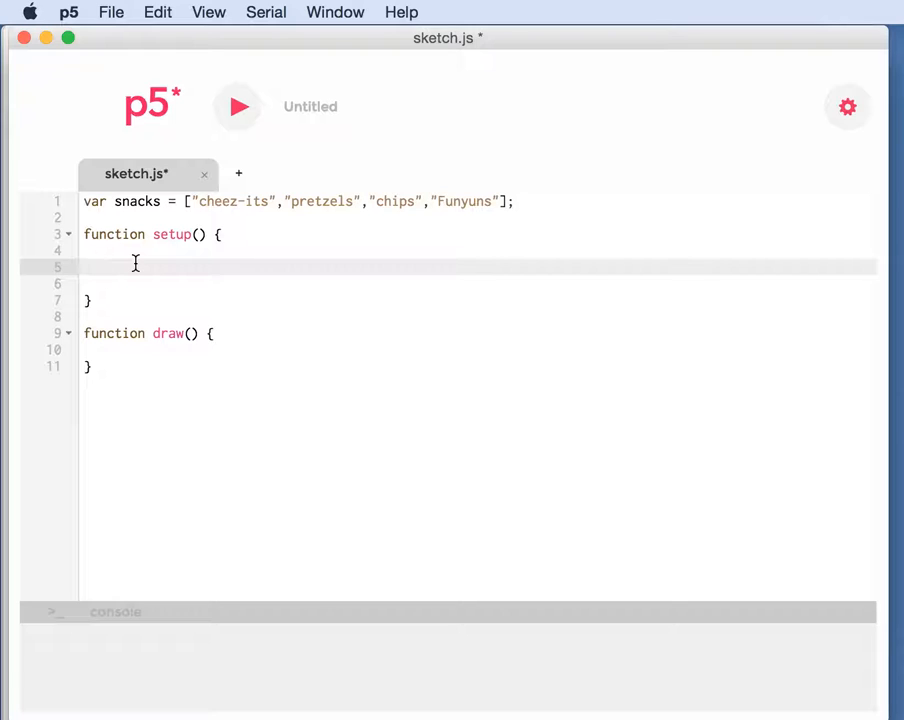
Step: Declare rand as random(snacks.length -1) inside setup
text(var)
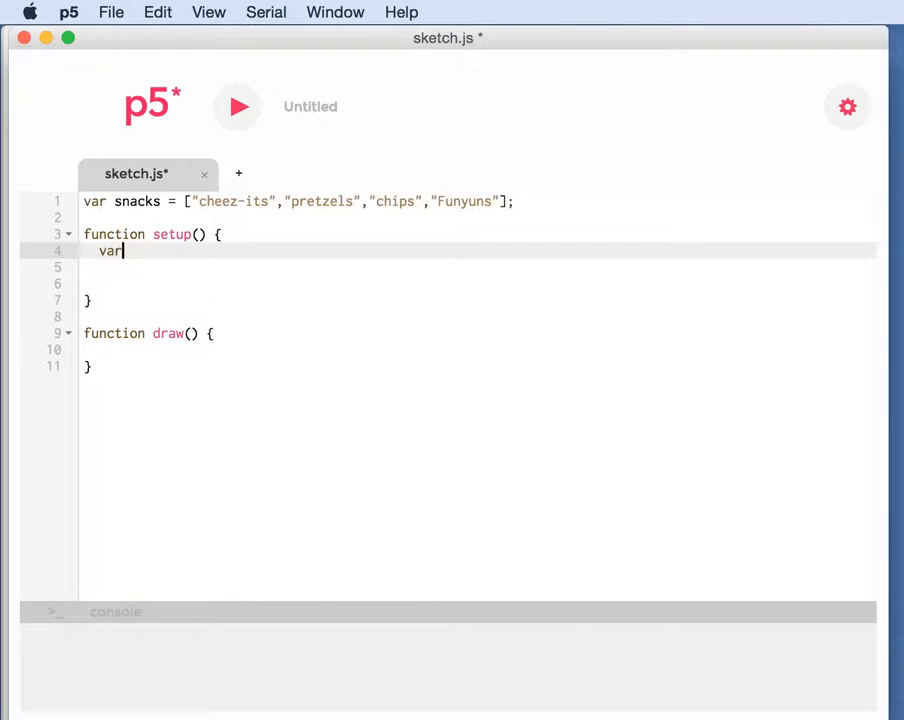
text(rand)
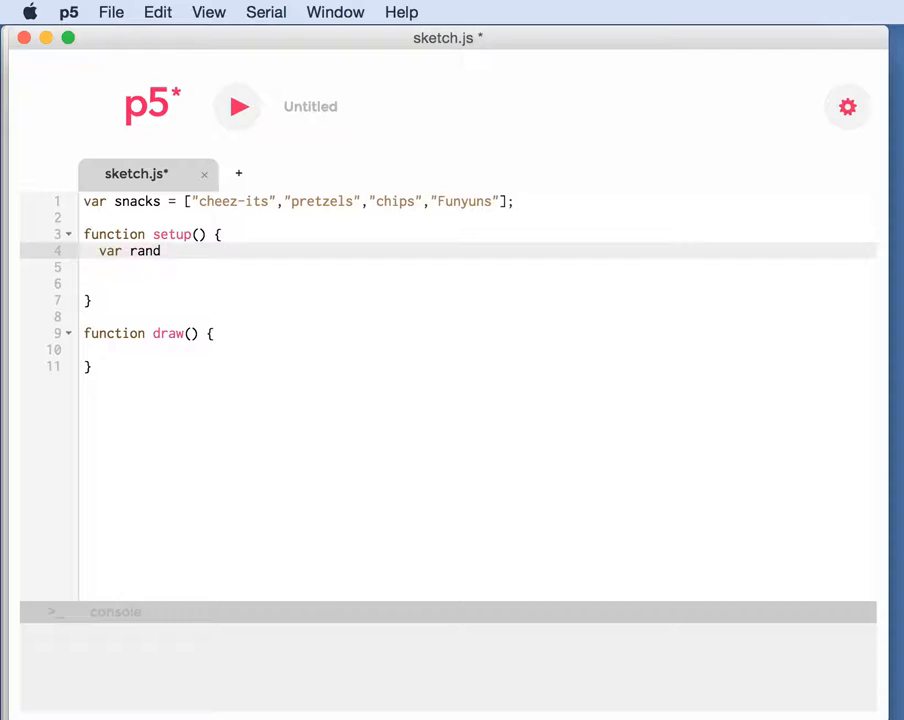
text(= ran)
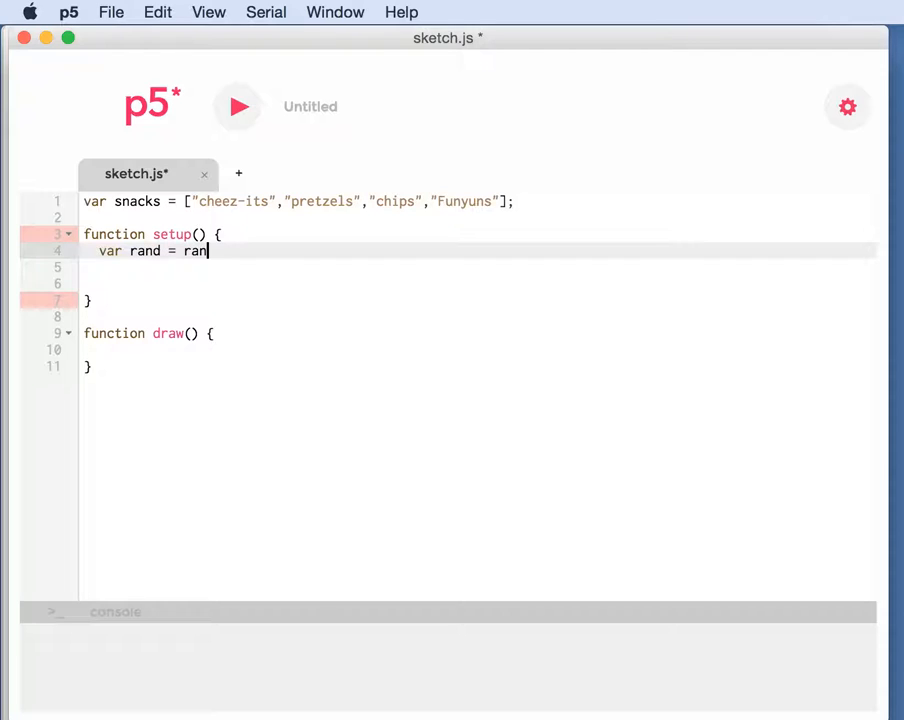
text(dom())
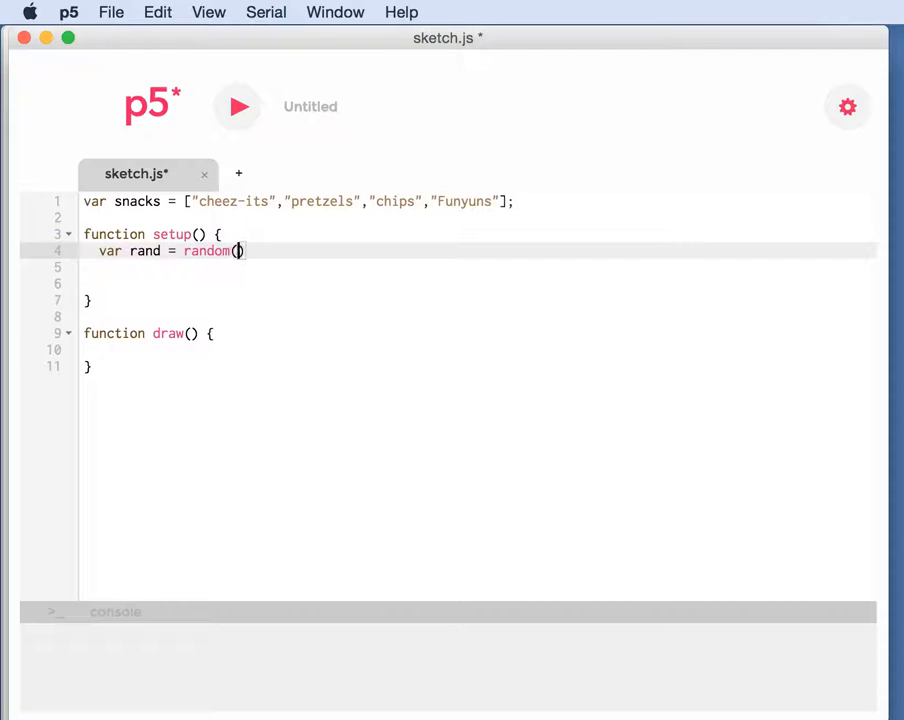
text(snacks.length -1)
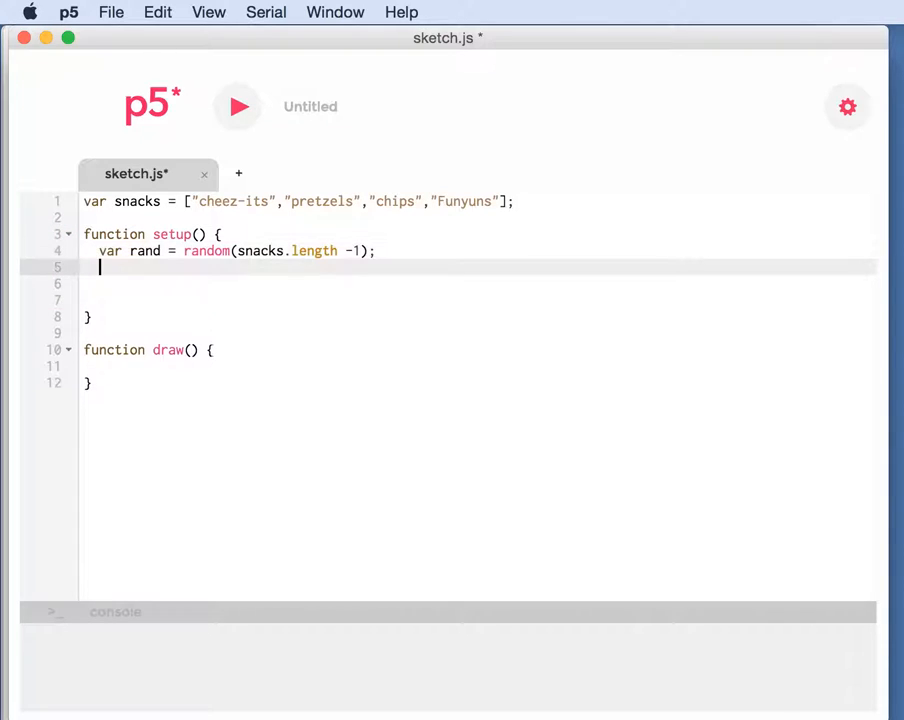
text(car)
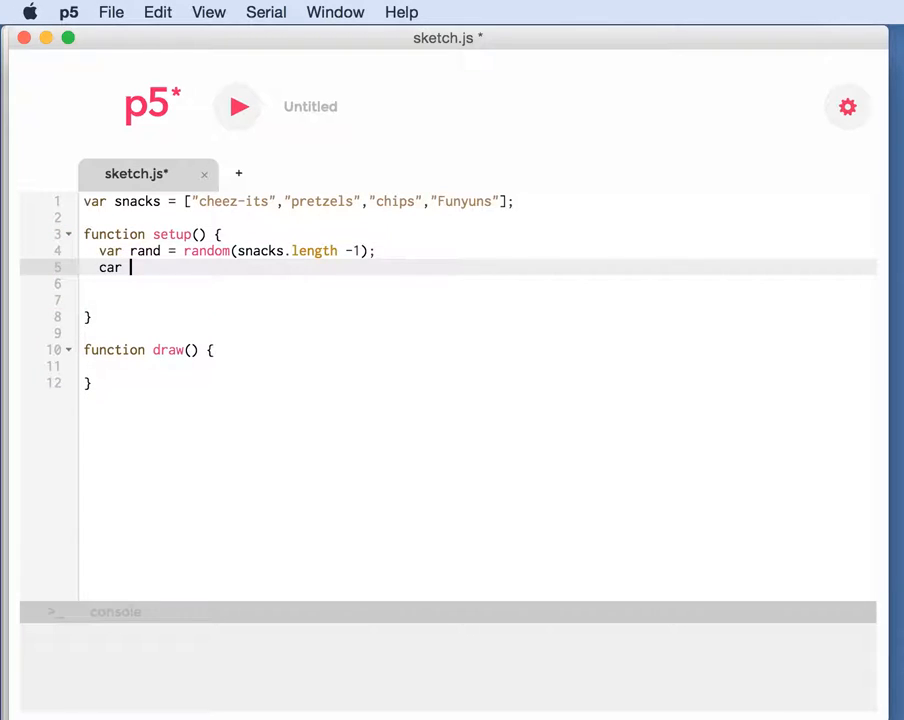
Step: Declare whatToEat as snacks[rand] on the following line
text(whatToEat =)
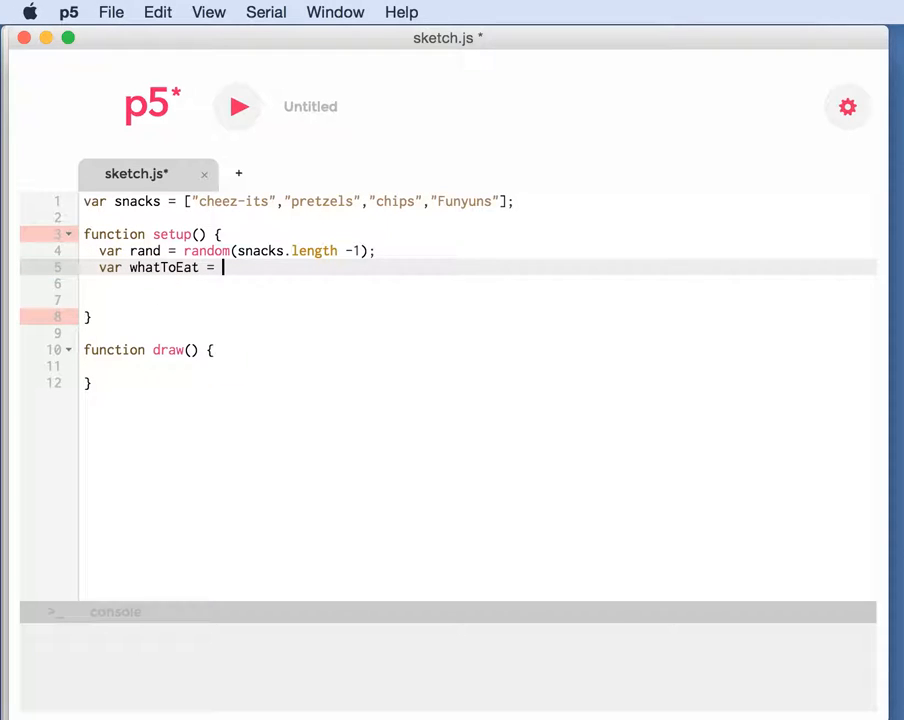
text(snacks)
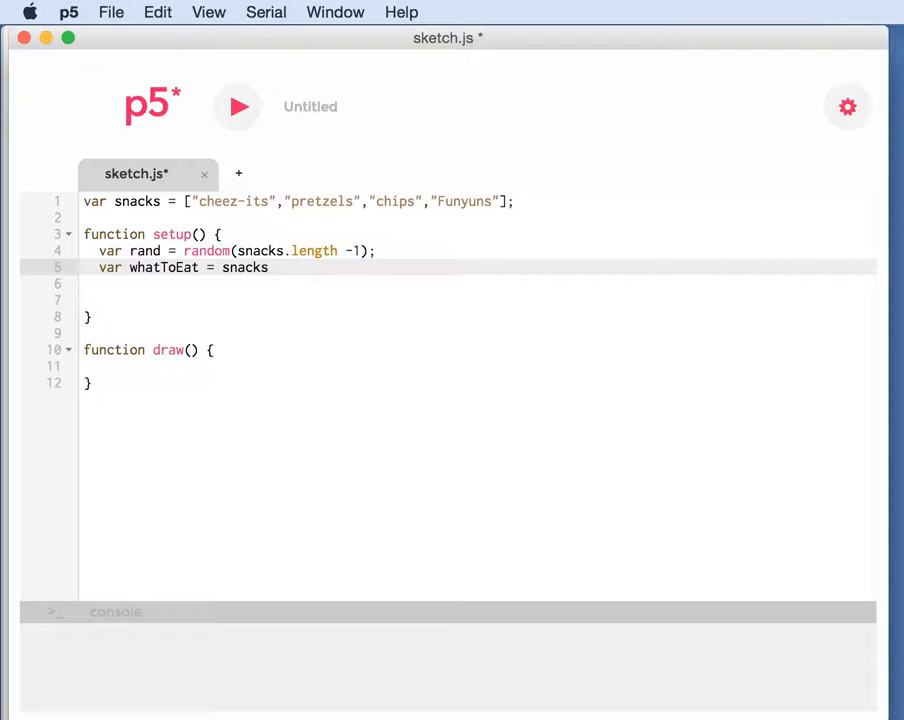
text([r)
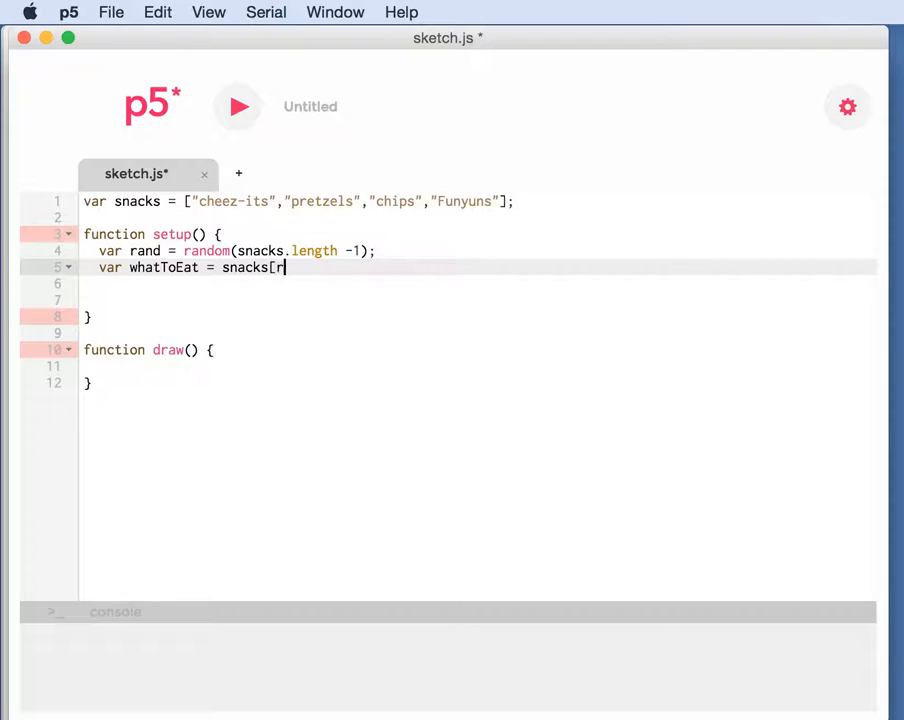
text(and];)
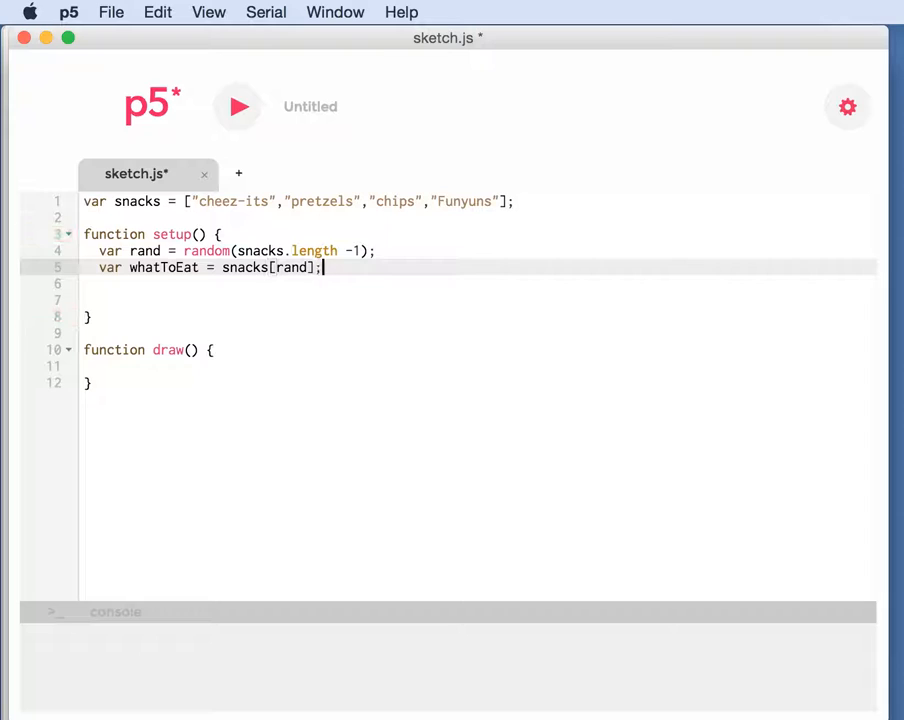
key(Enter)
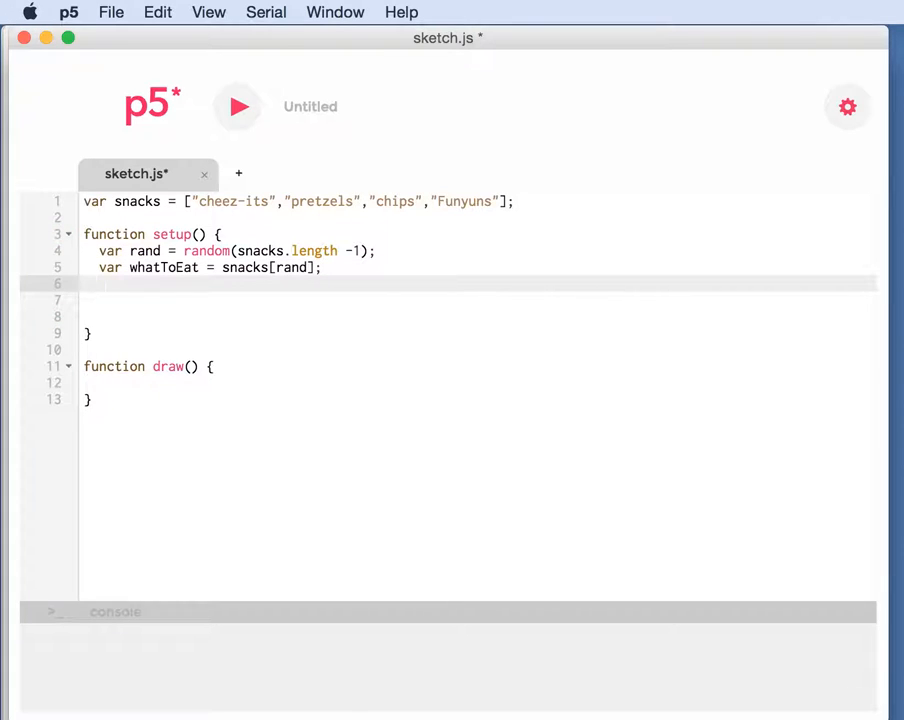
Step: Add a text(whatToEat, 20,20) call at the end of setup
text(tex)
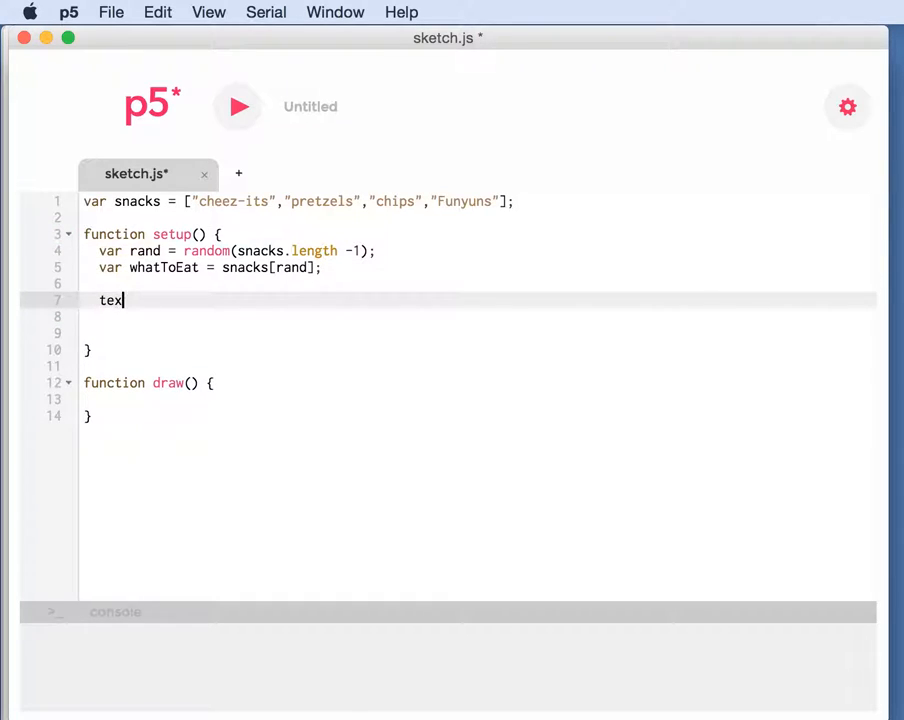
text(t())
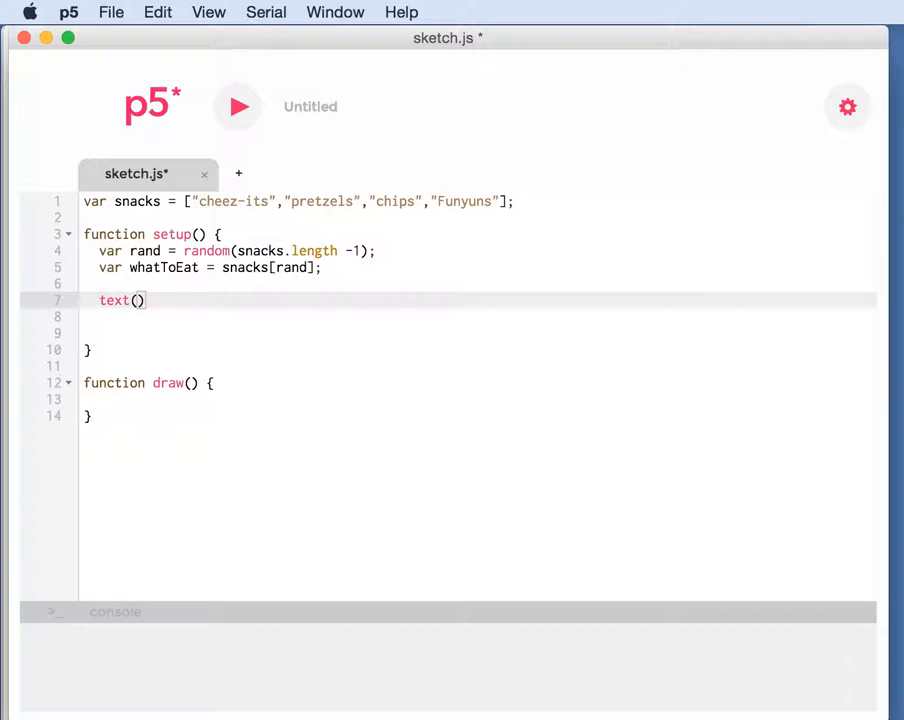
text(waht)
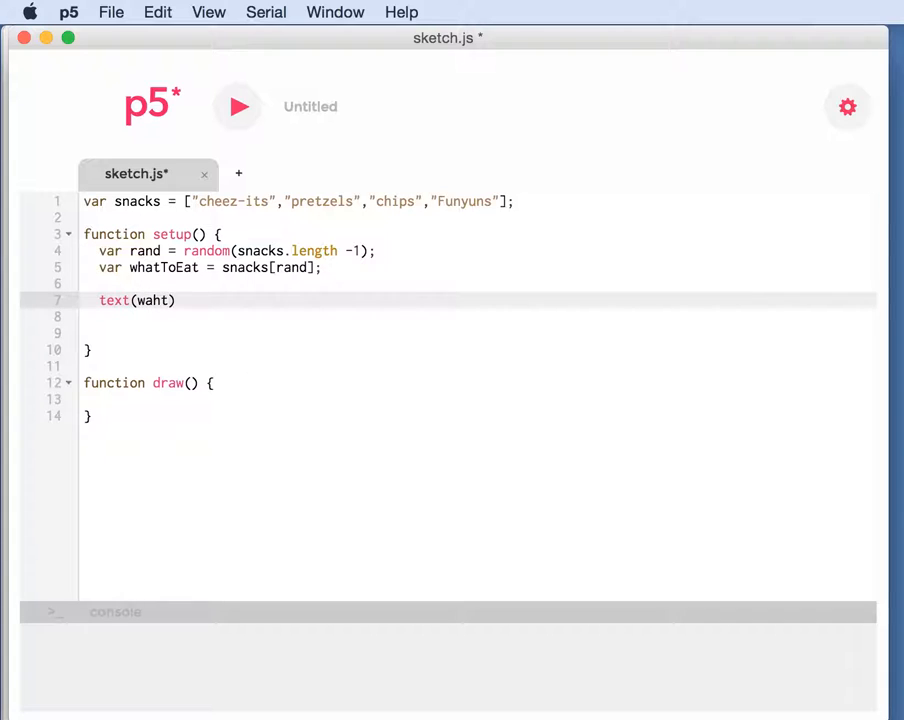
text(whatR)
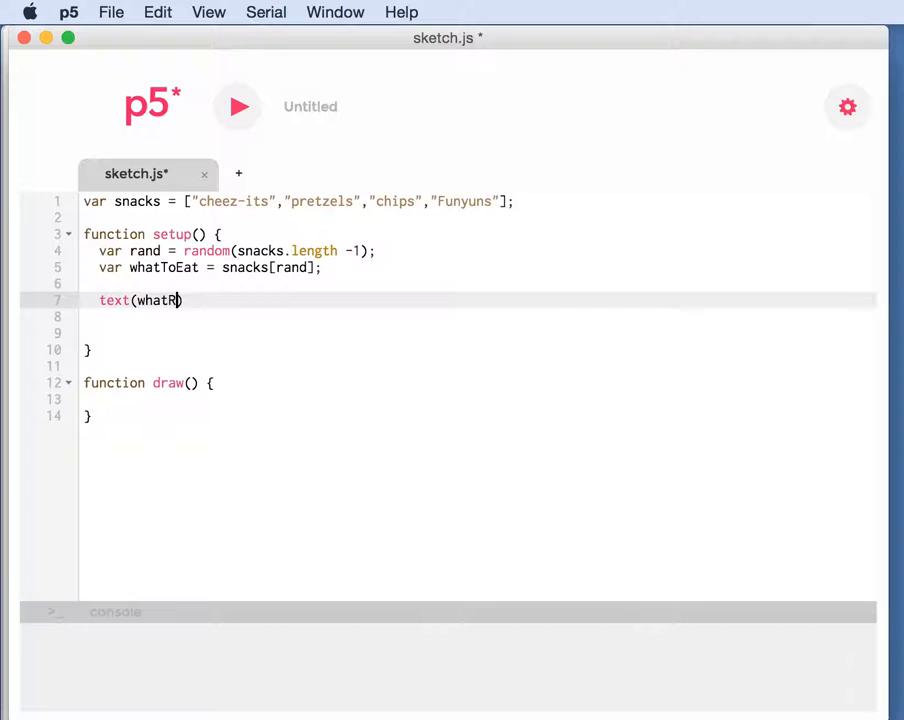
text(oEat)
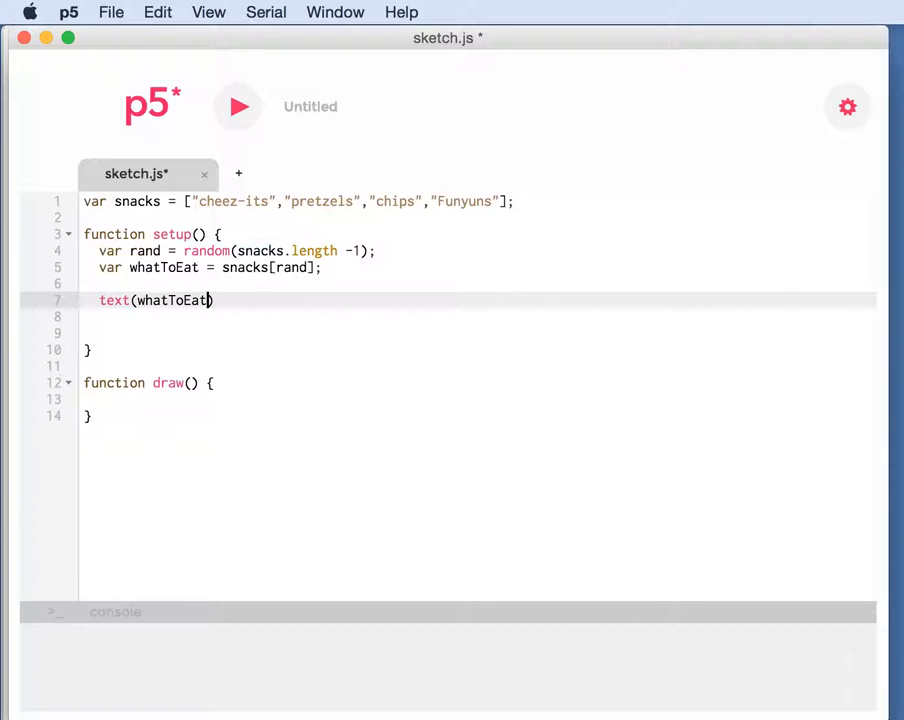
text(, 20,)
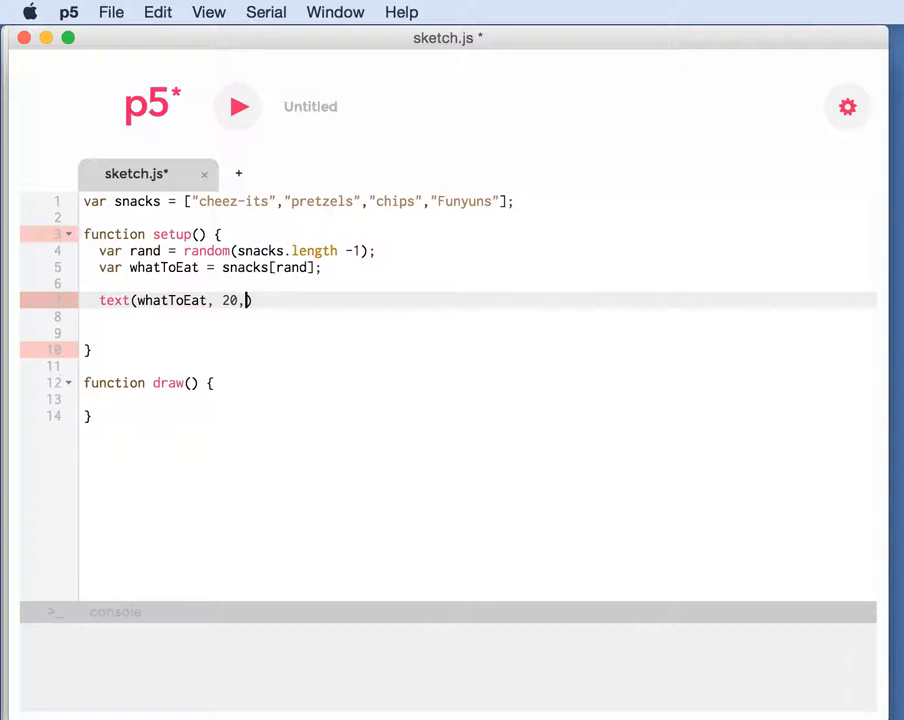
text(20)1)
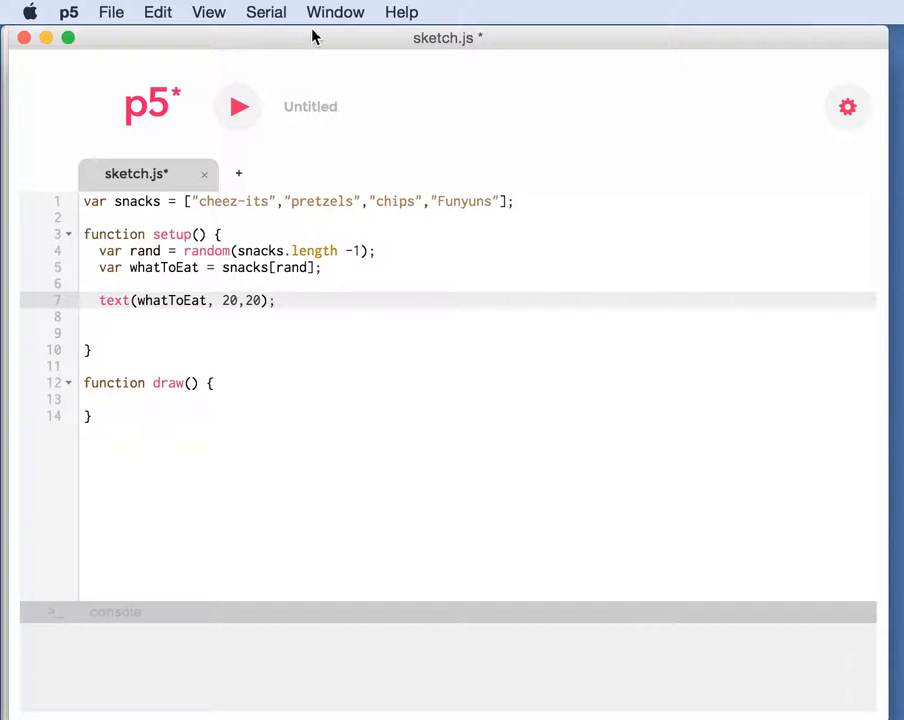
Step: Run the sketch, note the toString TypeError, and close the blank preview
click(236, 108)
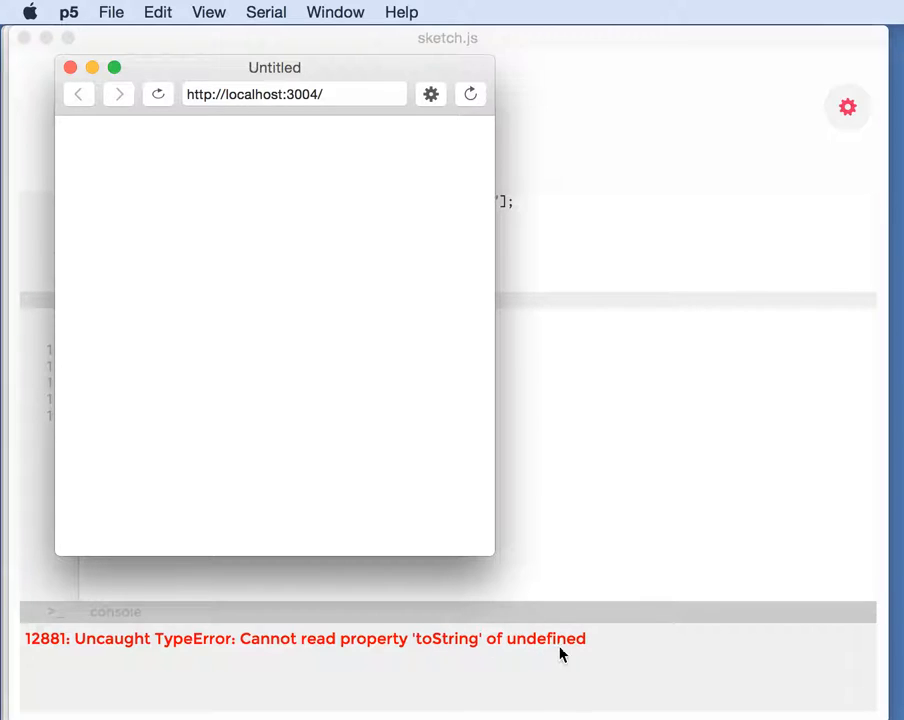
mouse_move(320, 644)
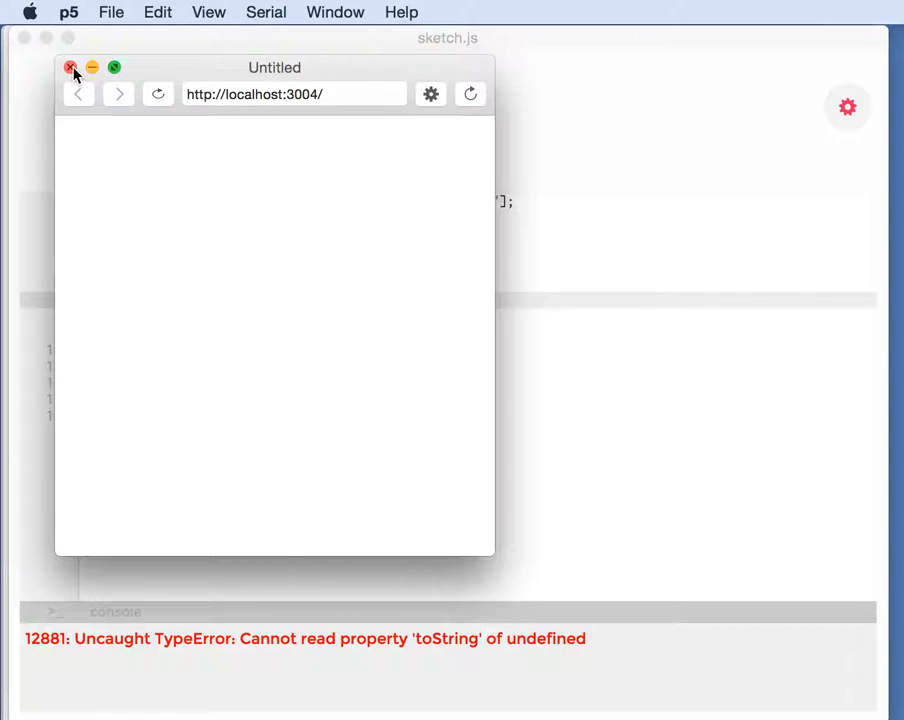
click(70, 66)
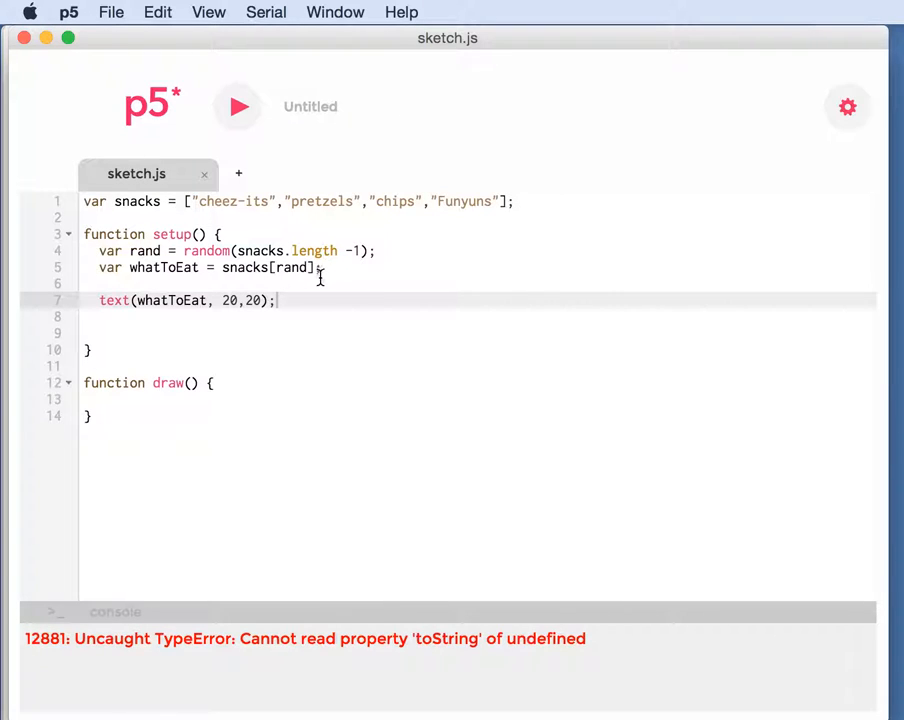
Step: Add text(rand, 20,40) in place of the whatToEat text call and run the sketch
text(te)
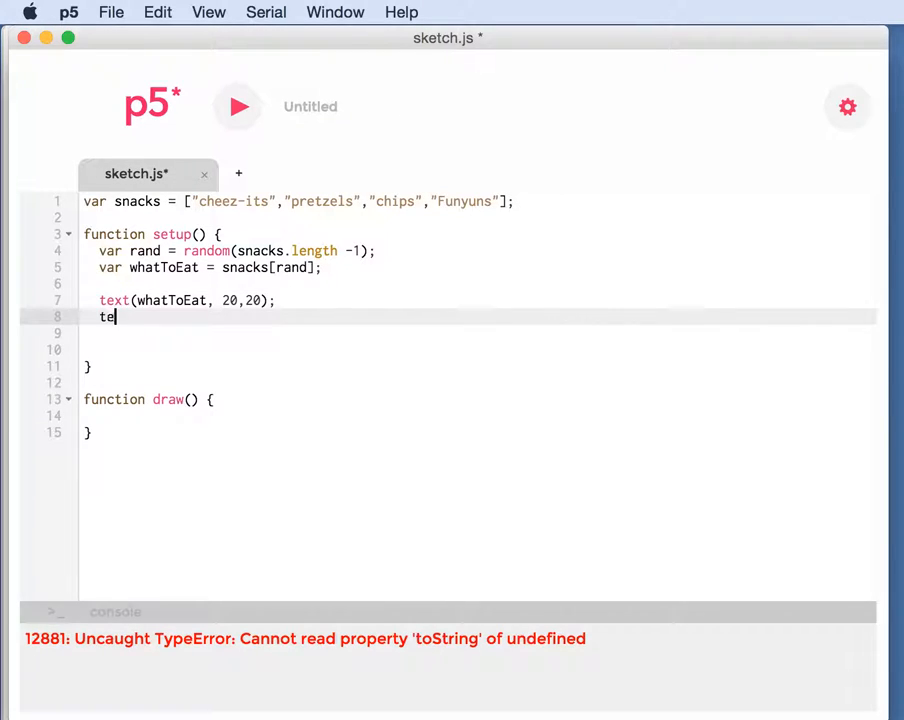
text(xt())
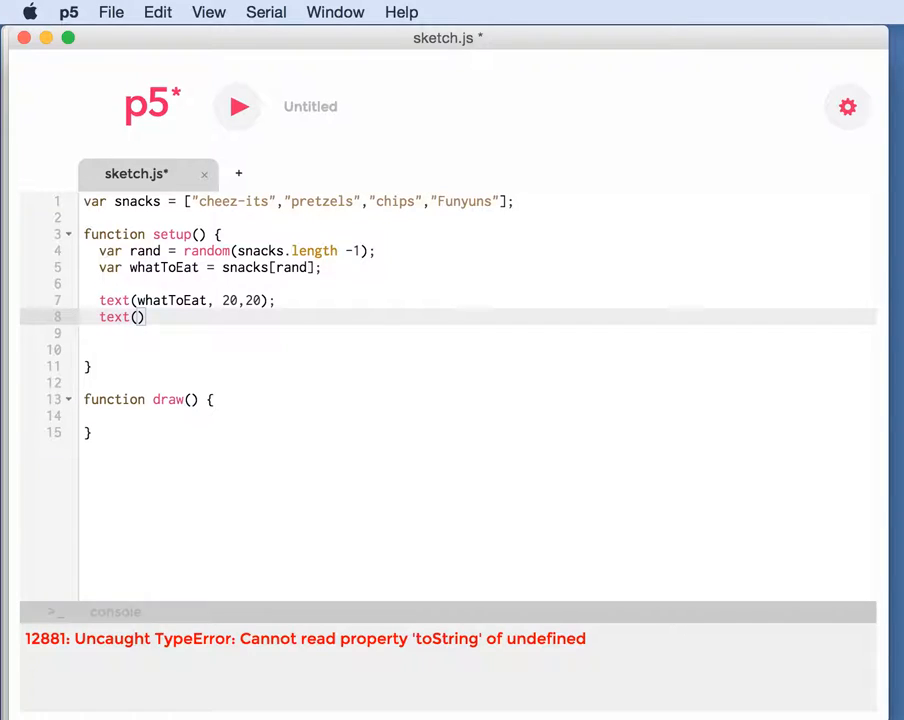
text(rand)
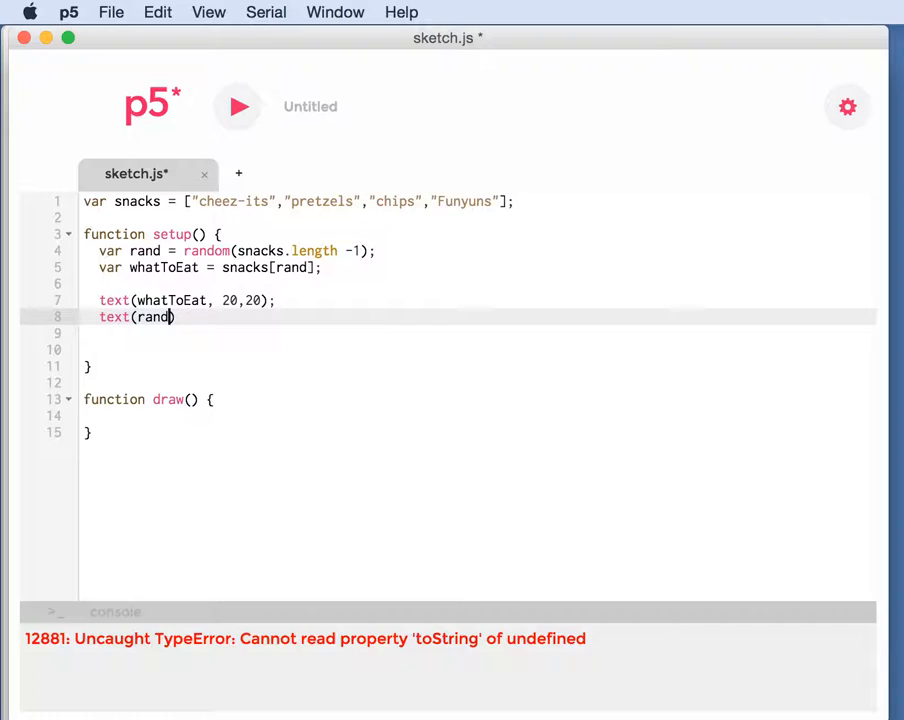
text(, 20)
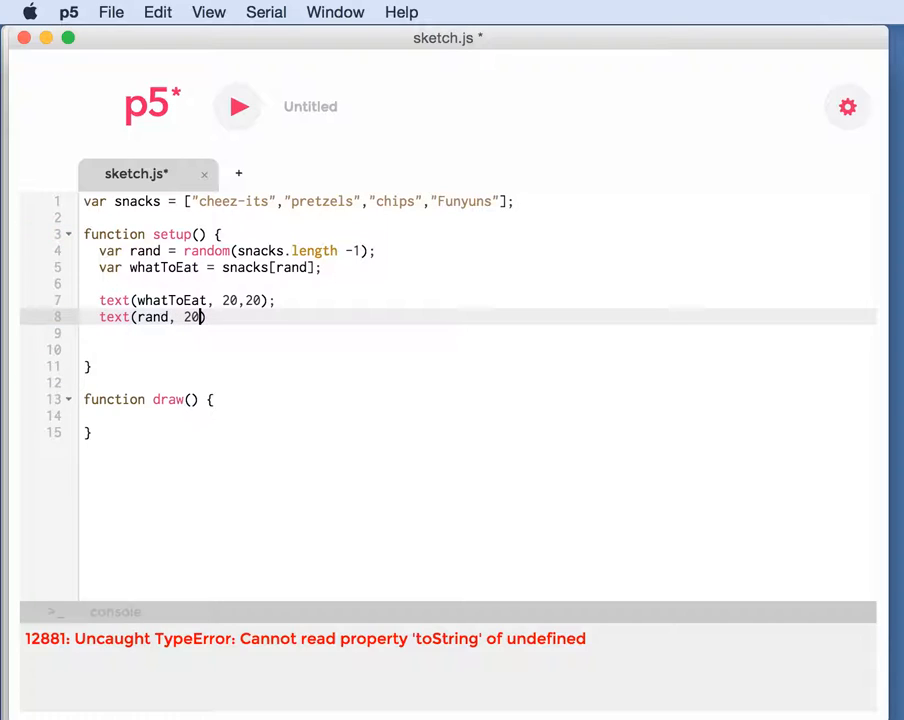
text(,)
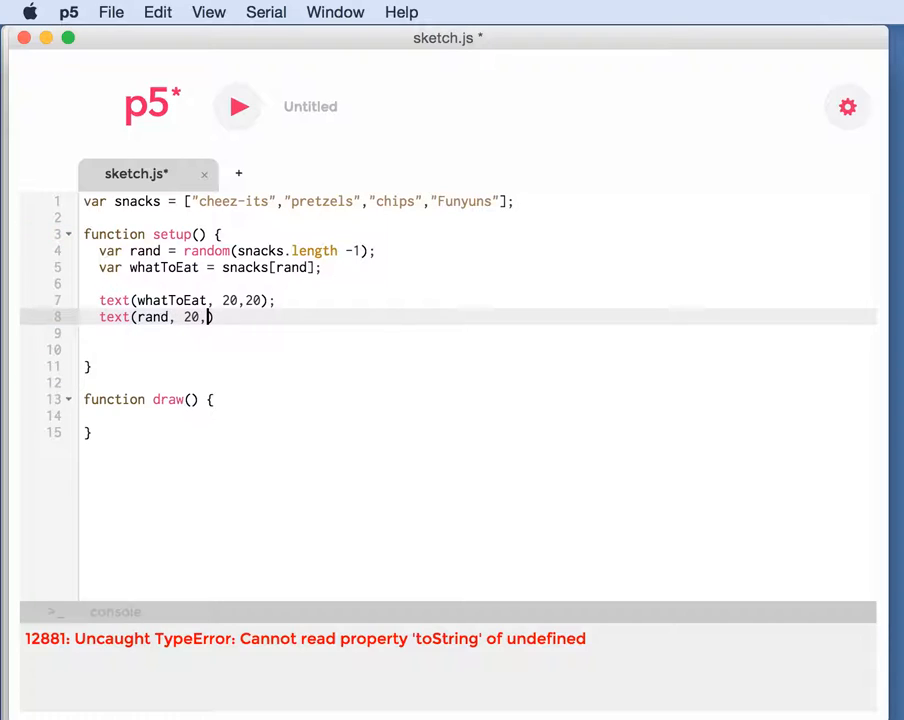
text(40);)
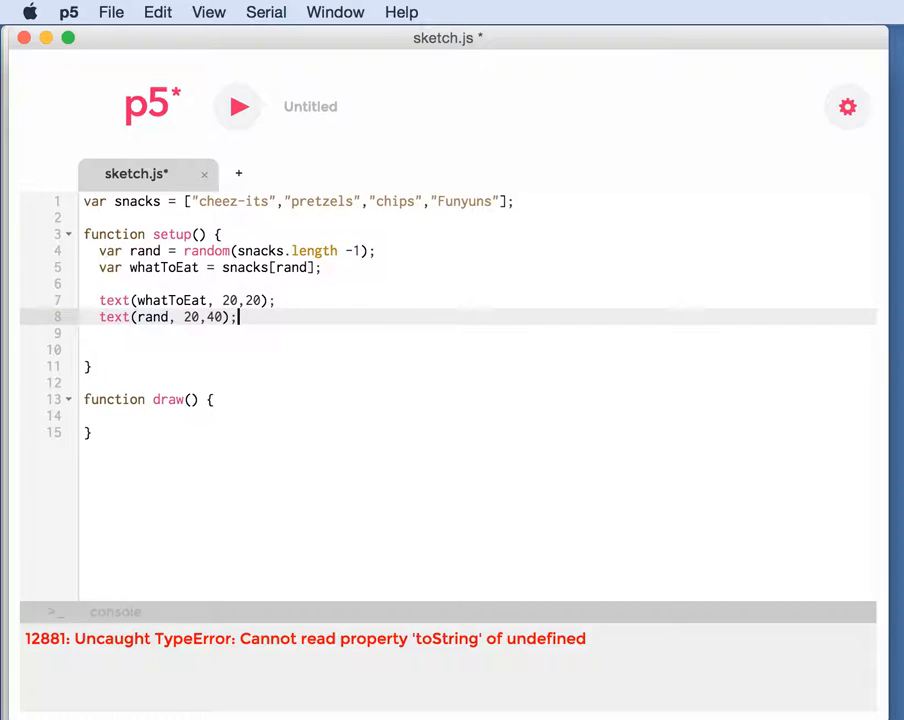
mouse_move(222, 152)
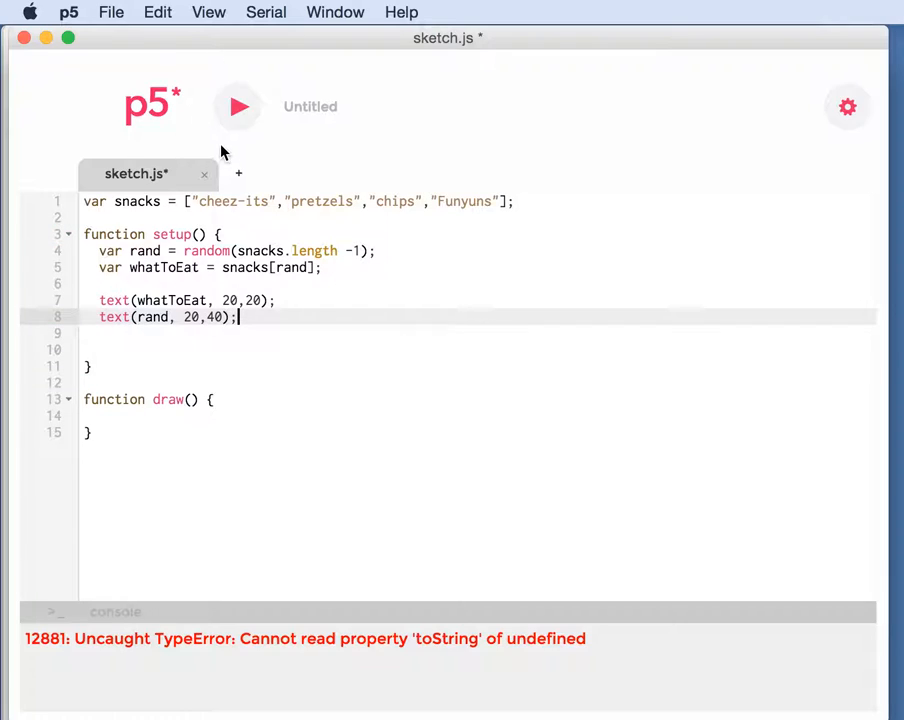
click(236, 108)
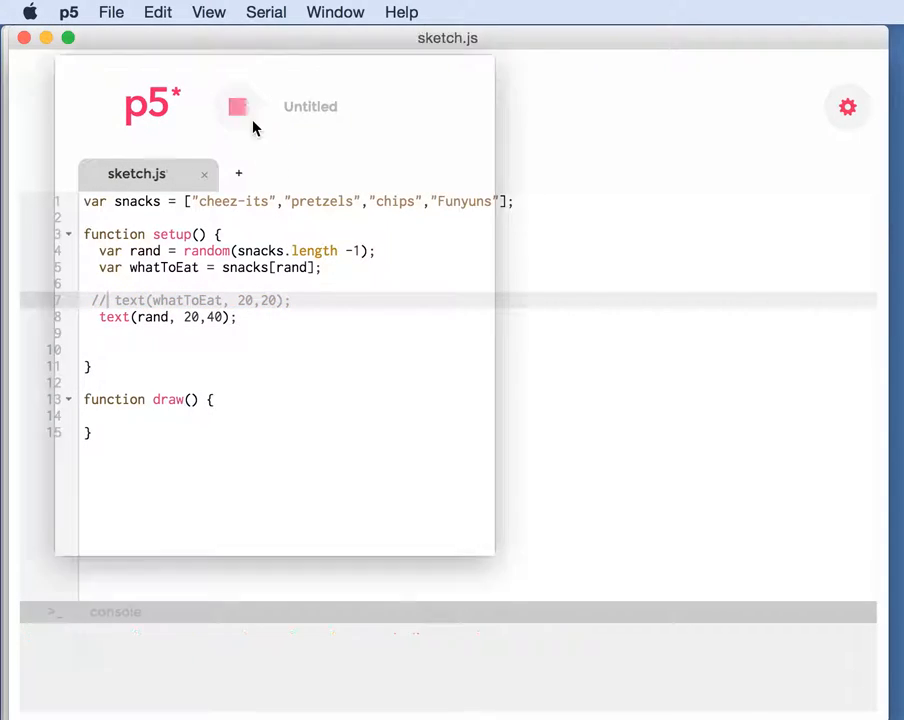
Step: View the preview showing rand as a decimal near 2.8005, then close it
click(238, 108)
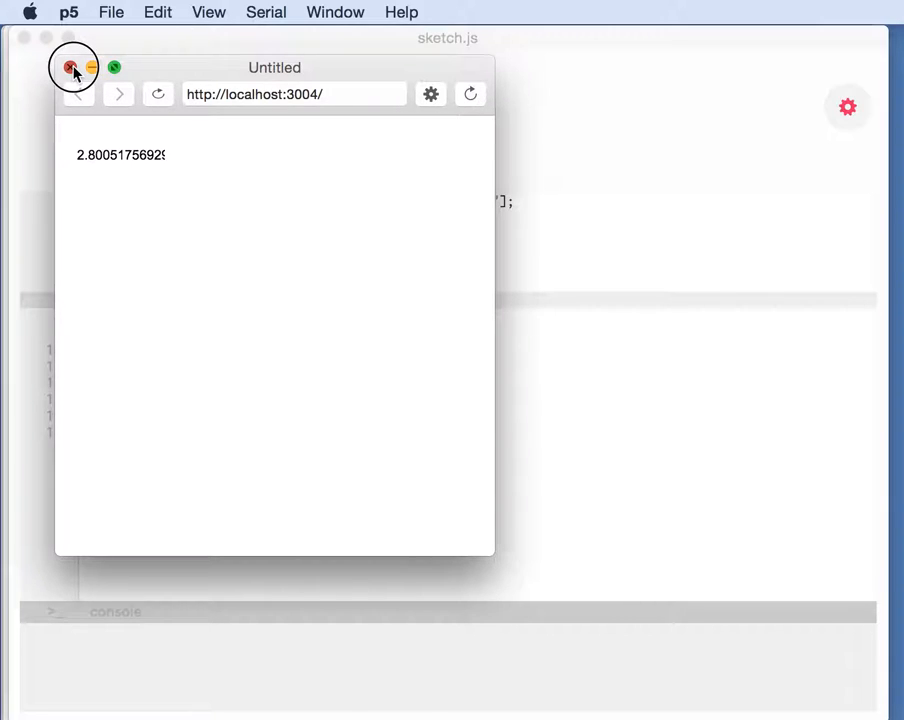
mouse_move(80, 160)
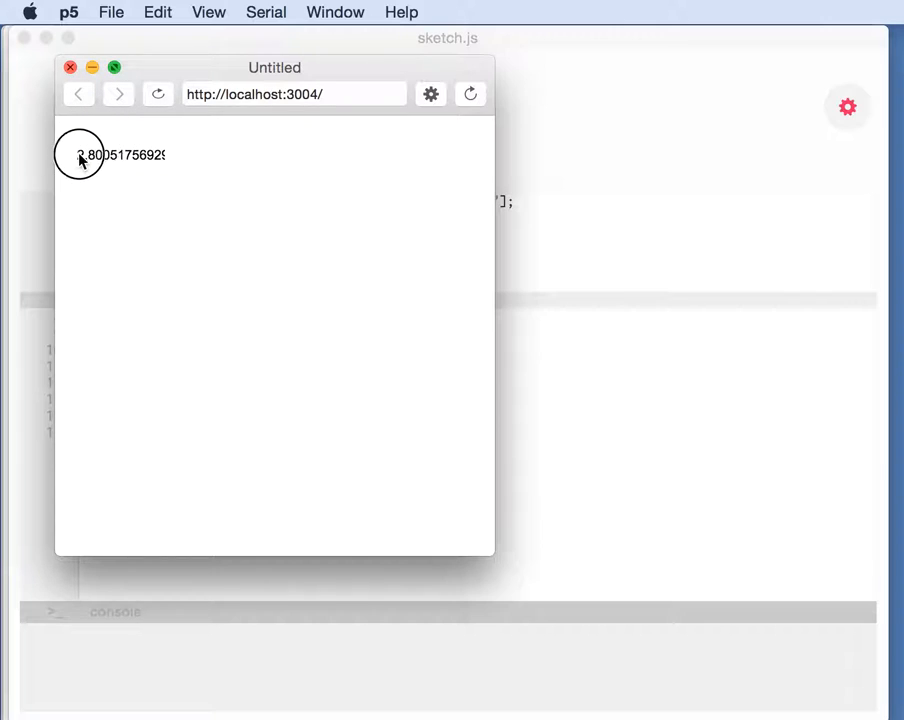
click(68, 68)
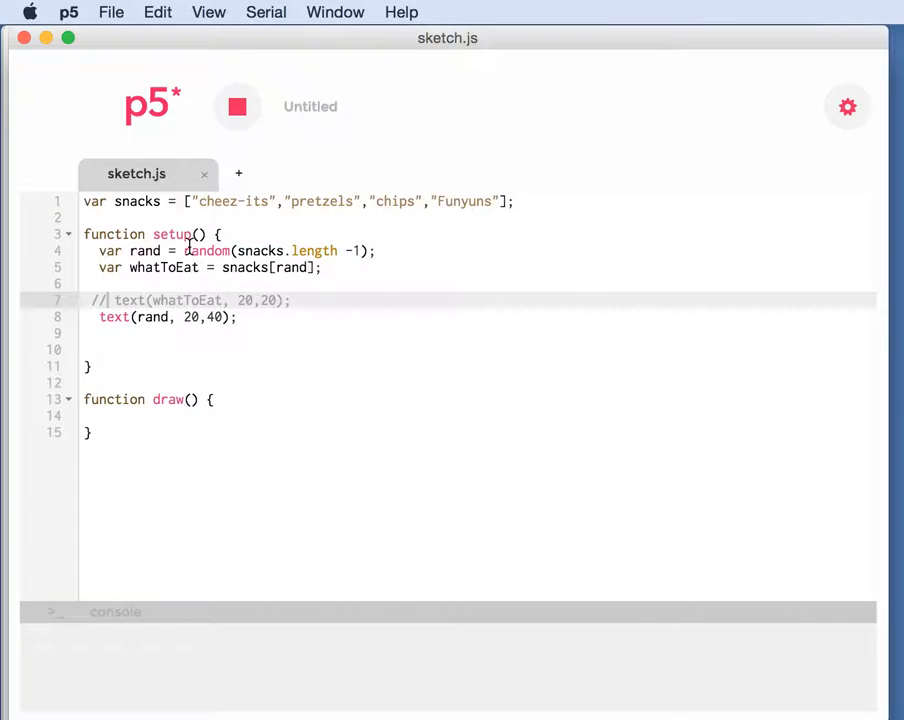
Step: Wrap the random(snacks.length -1) call in round( ) on the rand line
text(ro)
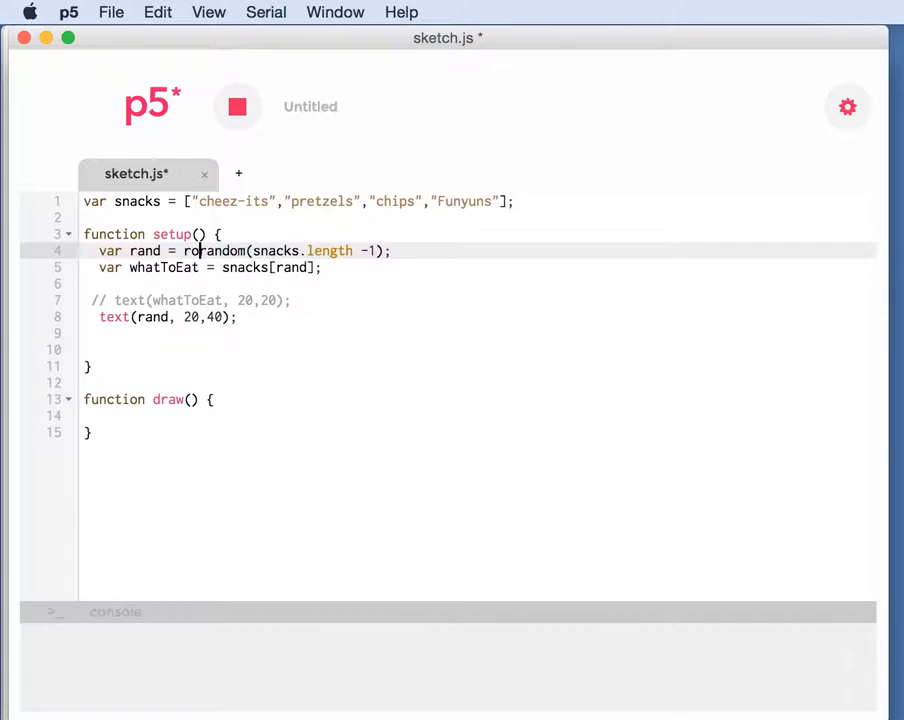
text(und()
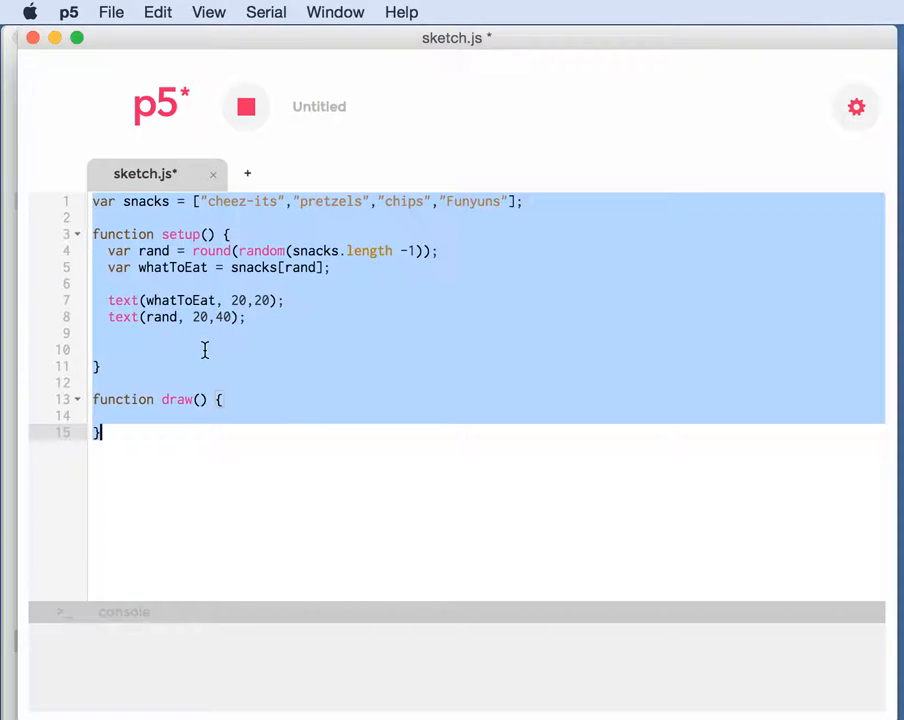
Step: Start a new project via File > New Project
click(112, 12)
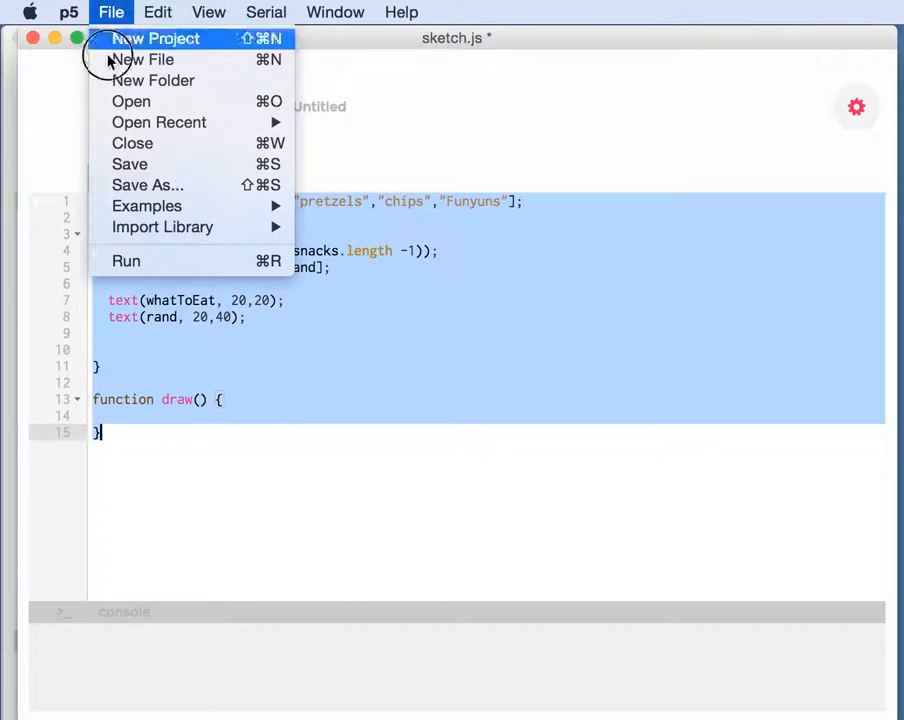
mouse_move(136, 22)
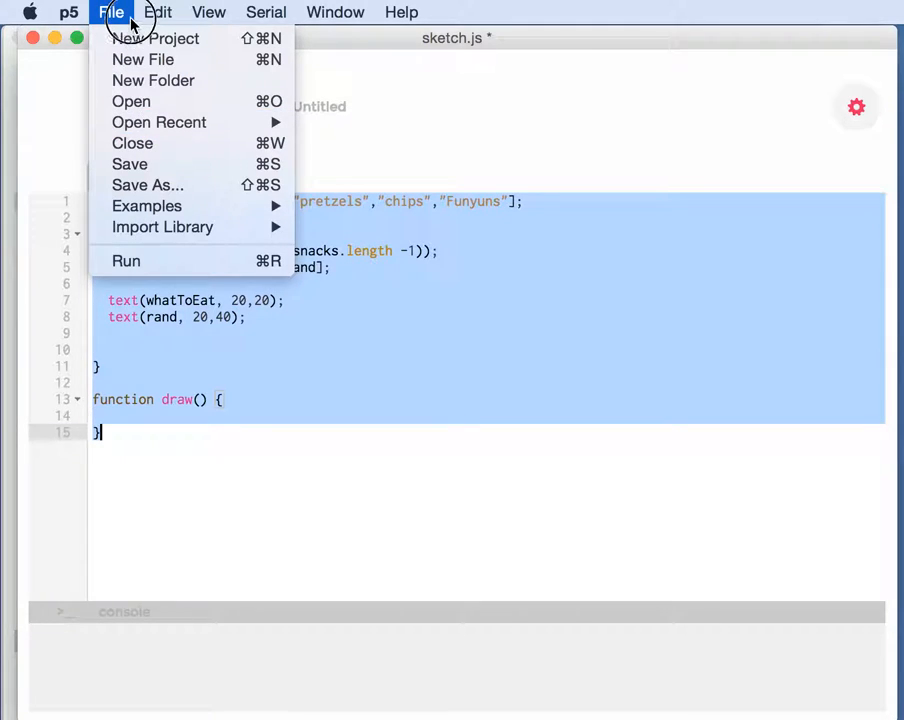
click(162, 38)
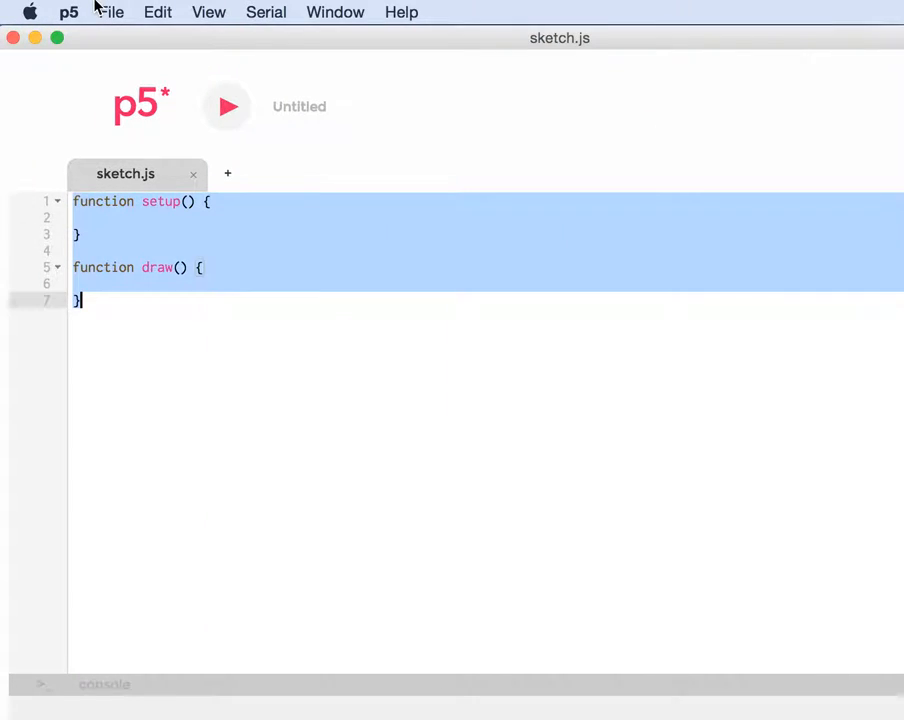
Step: Run and reload the sketch repeatedly to see picks like pretzels 1, Funyuns 3, chips 2
click(226, 108)
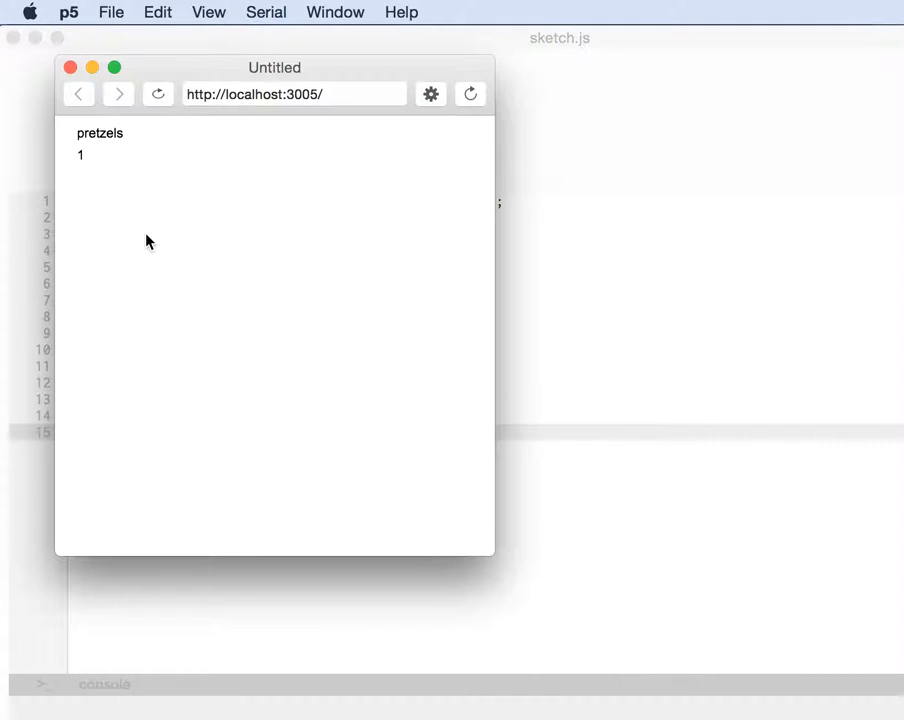
click(468, 94)
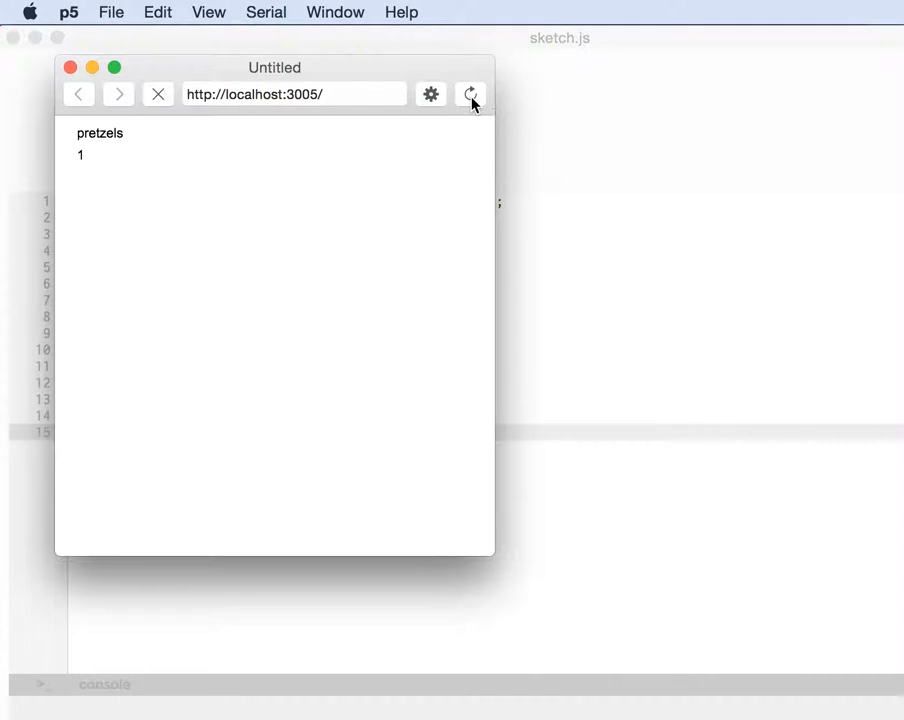
click(468, 94)
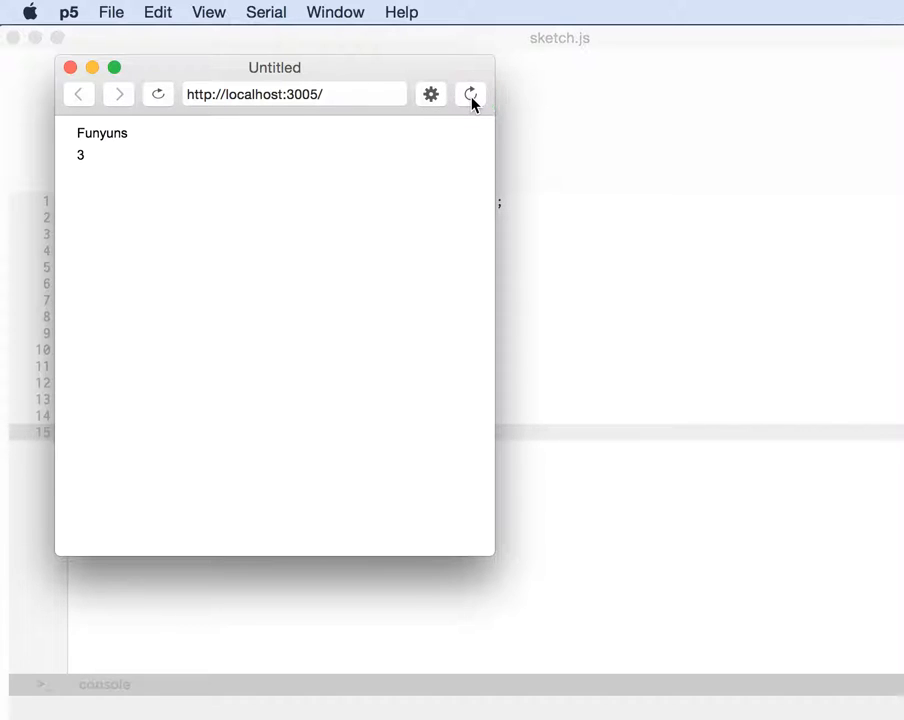
click(468, 94)
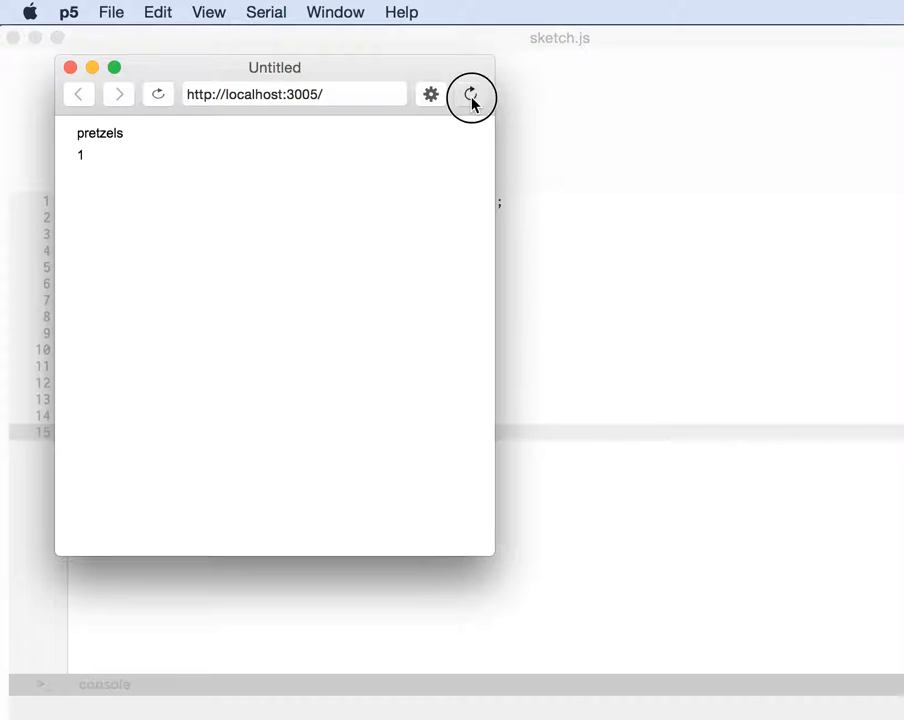
click(470, 96)
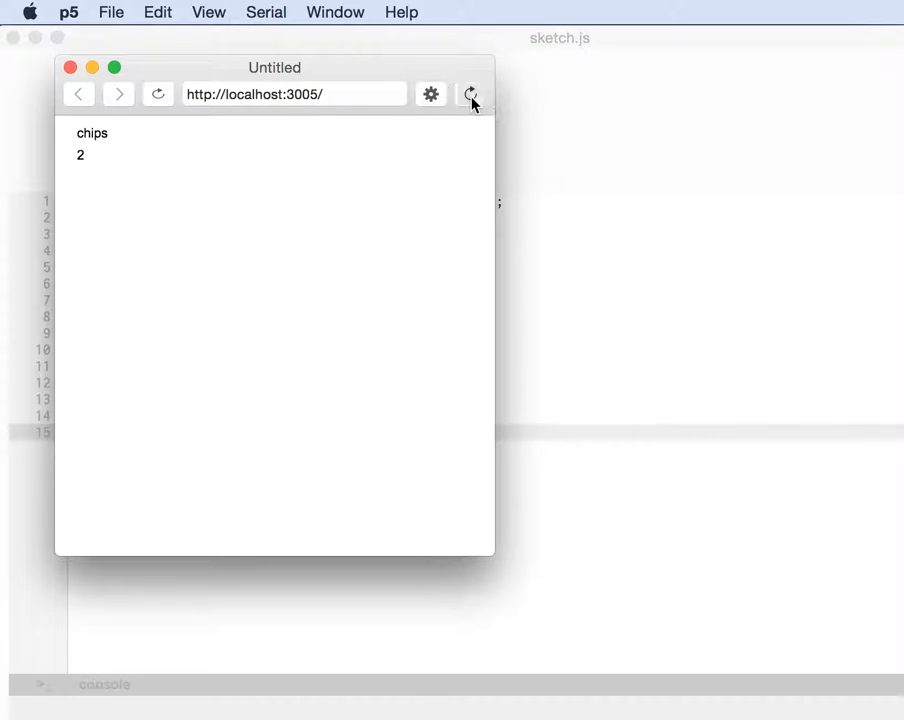
click(468, 94)
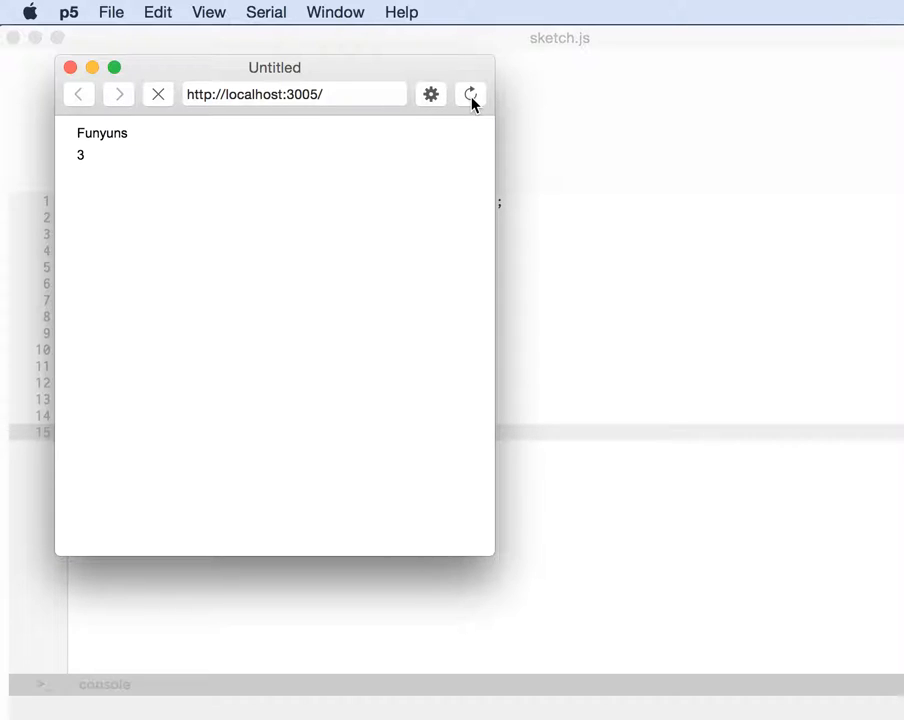
click(470, 94)
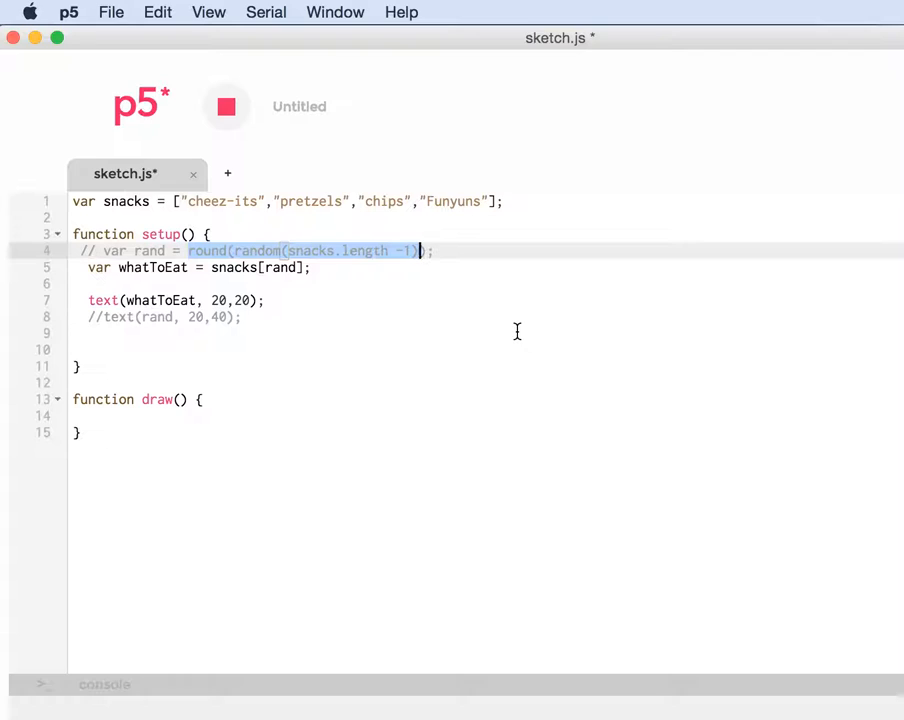
Step: Index snacks directly with round(random(snacks.length -1)) in the whatToEat declaration
click(298, 268)
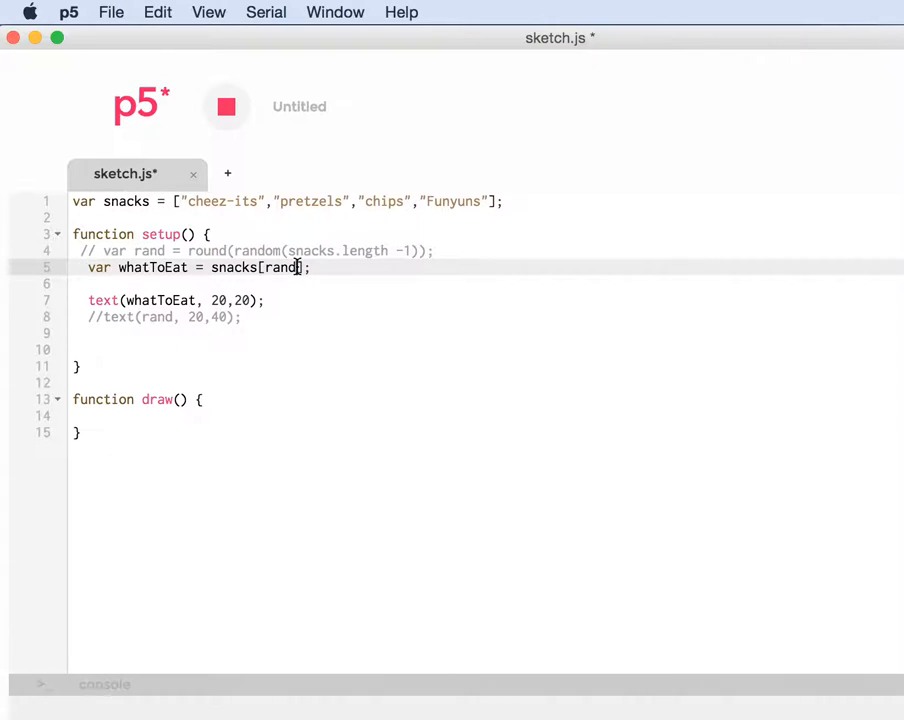
text(round(random(snacks.length -1))
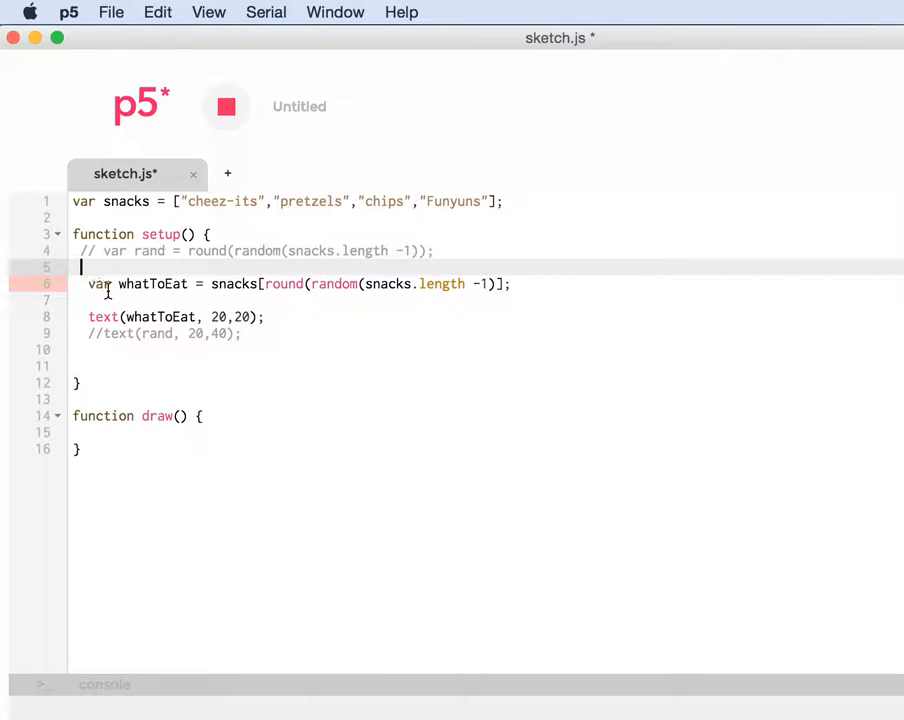
mouse_move(168, 284)
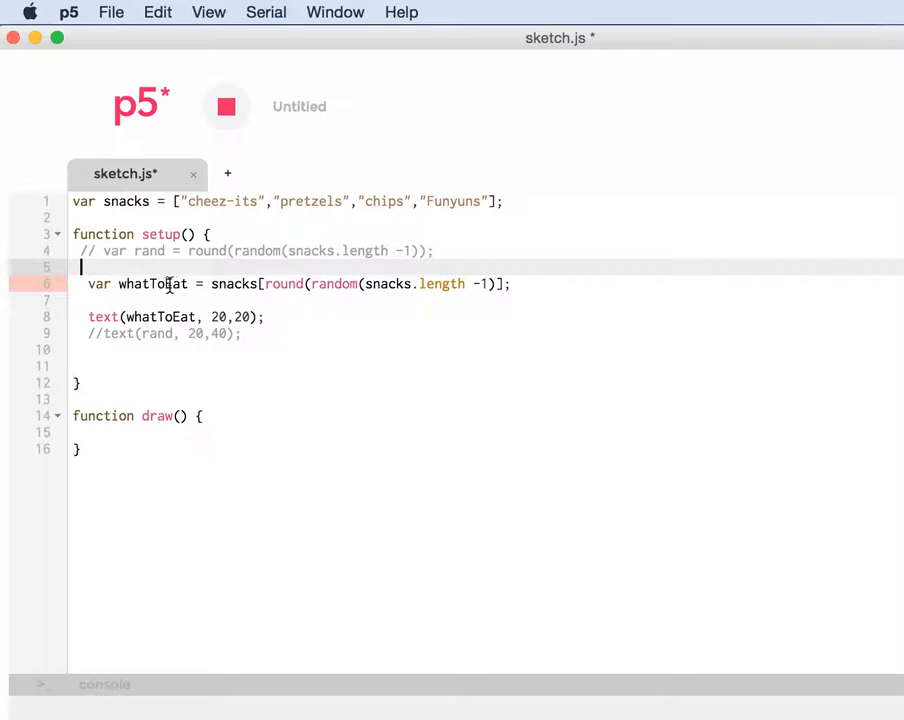
click(228, 284)
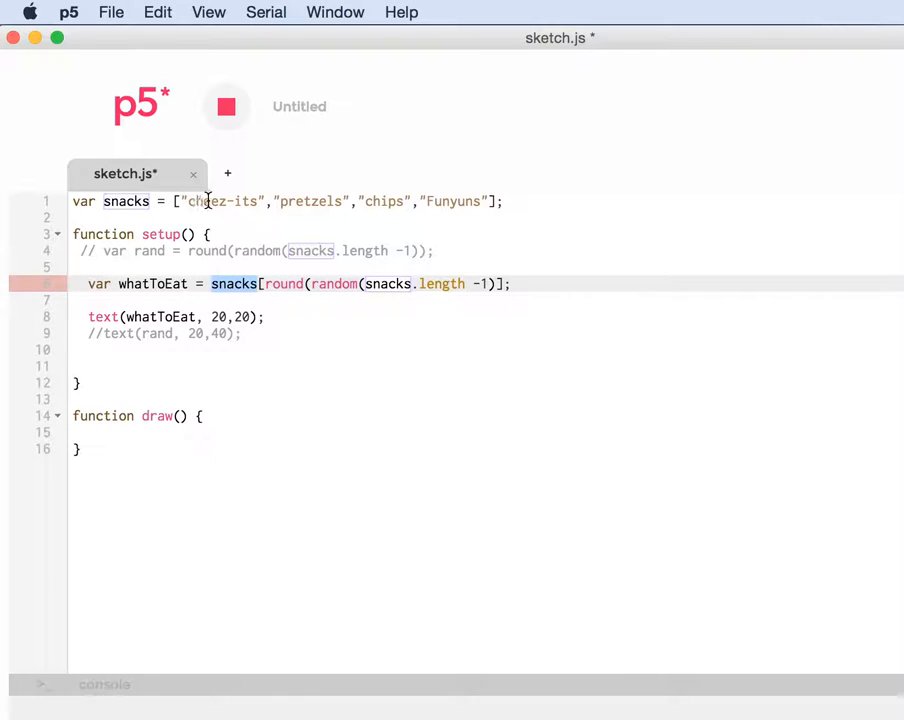
mouse_move(300, 284)
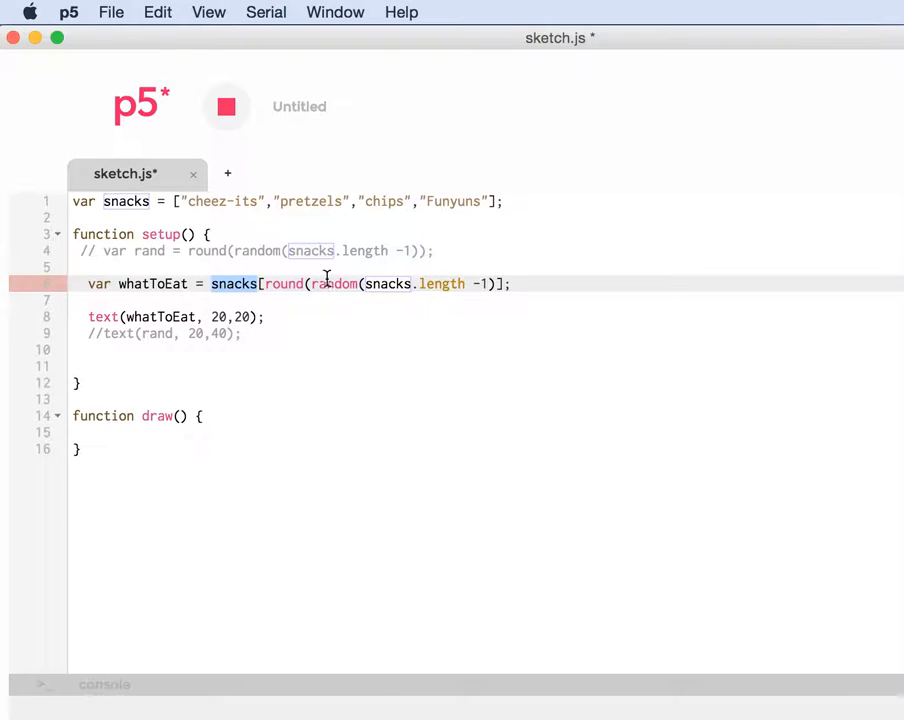
click(324, 284)
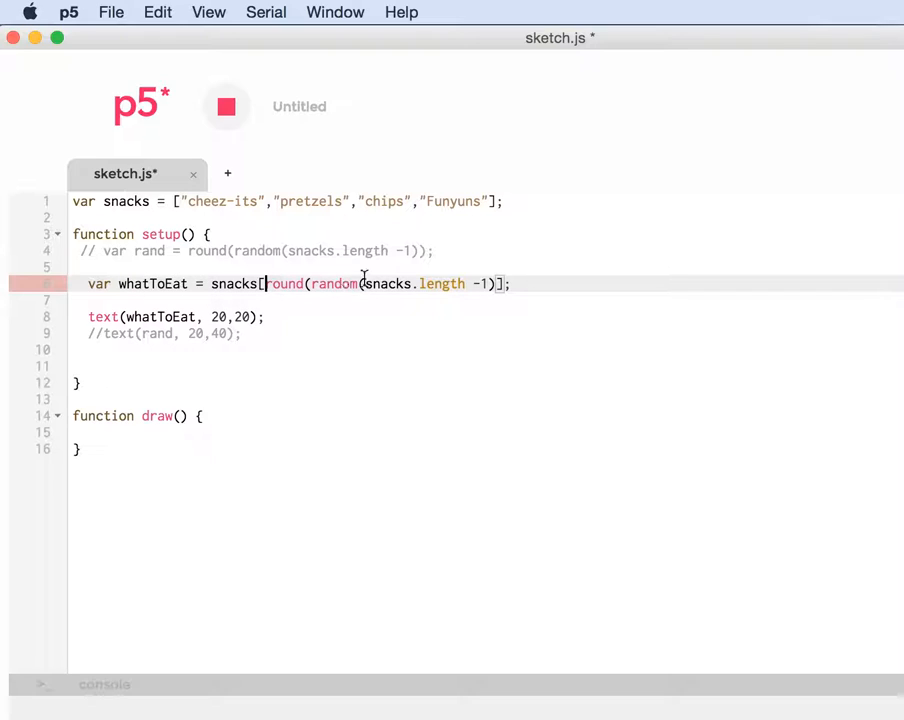
mouse_move(516, 234)
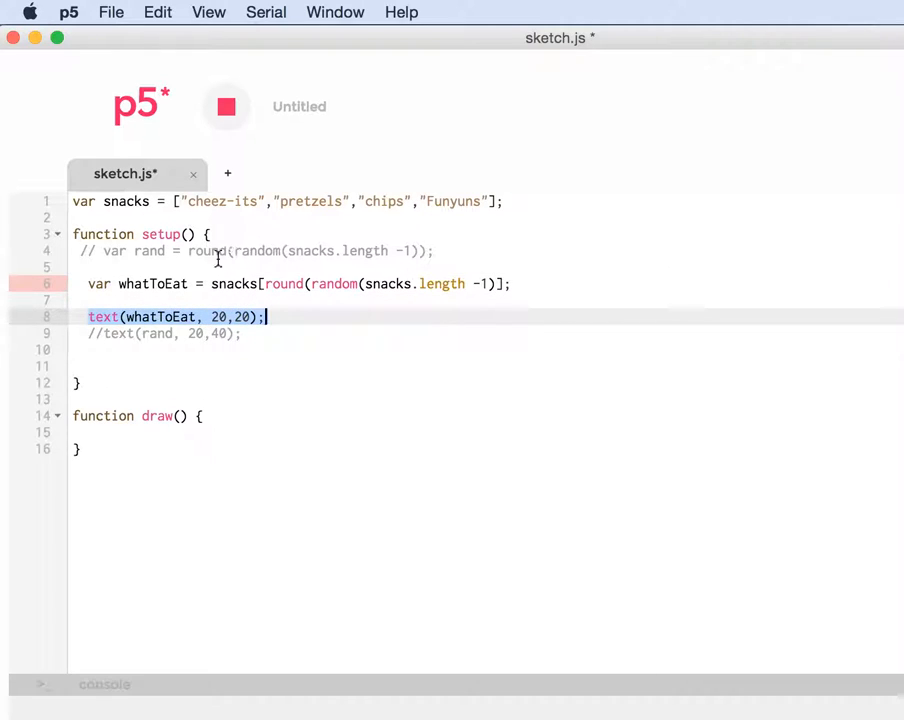
mouse_move(278, 268)
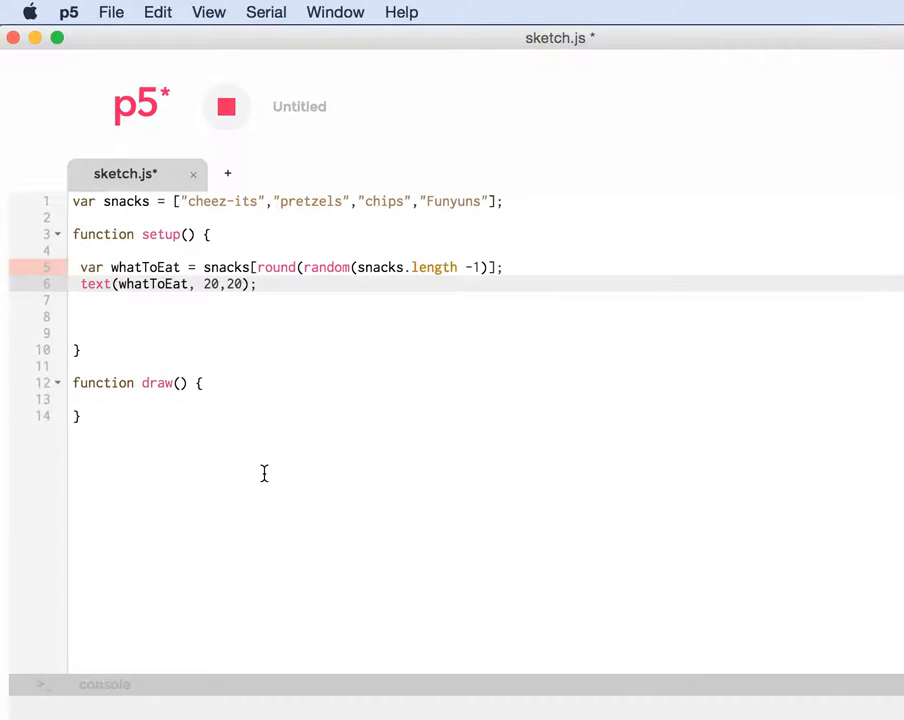
Step: Remove the extra blank lines so setup holds only whatToEat and its text call
double_click(226, 268)
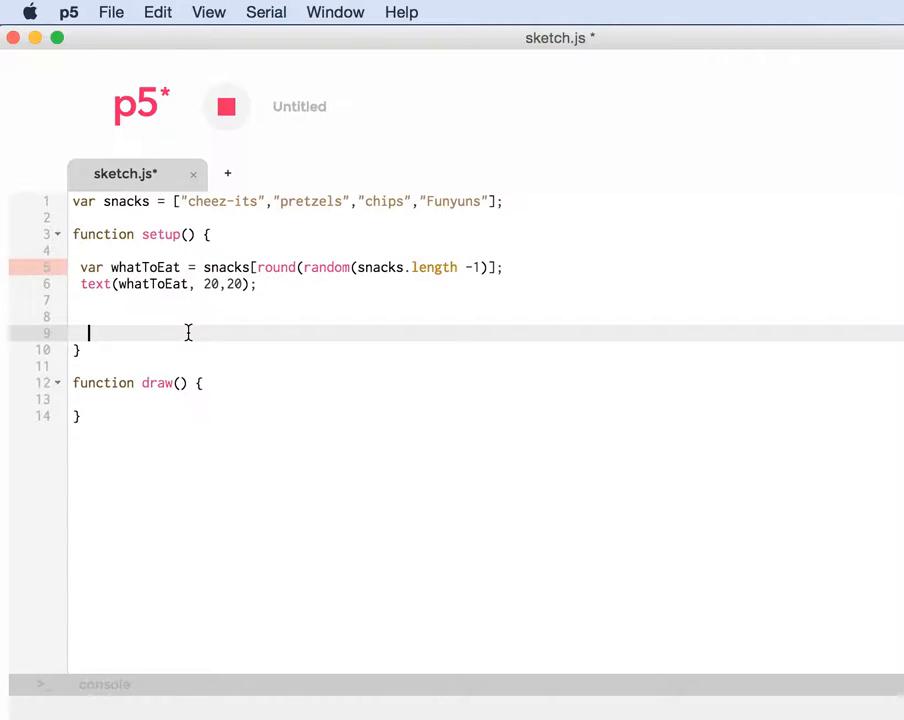
key(Backspace)
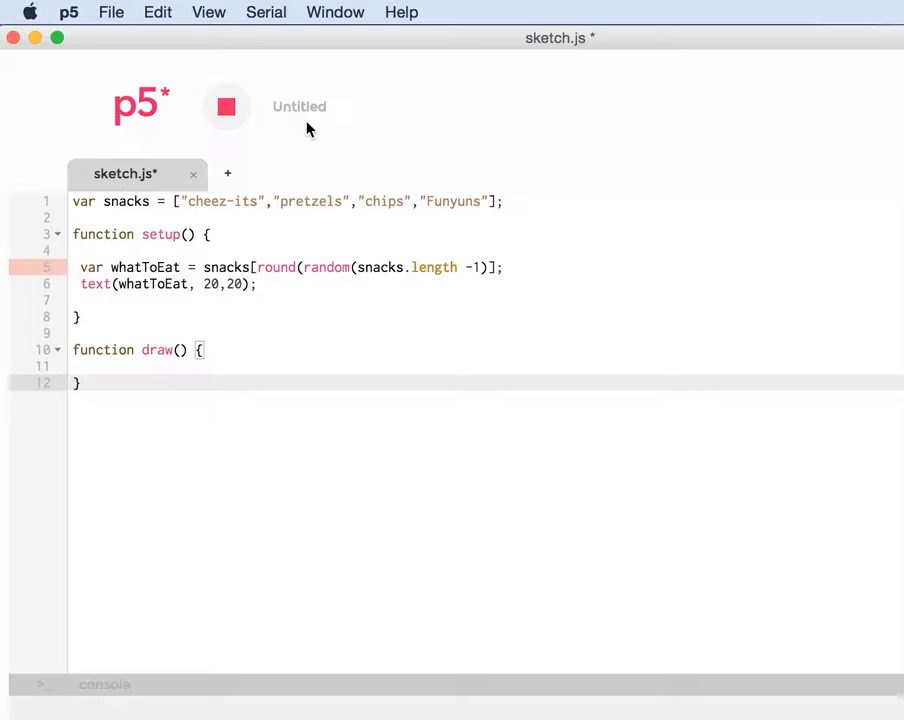
mouse_move(326, 630)
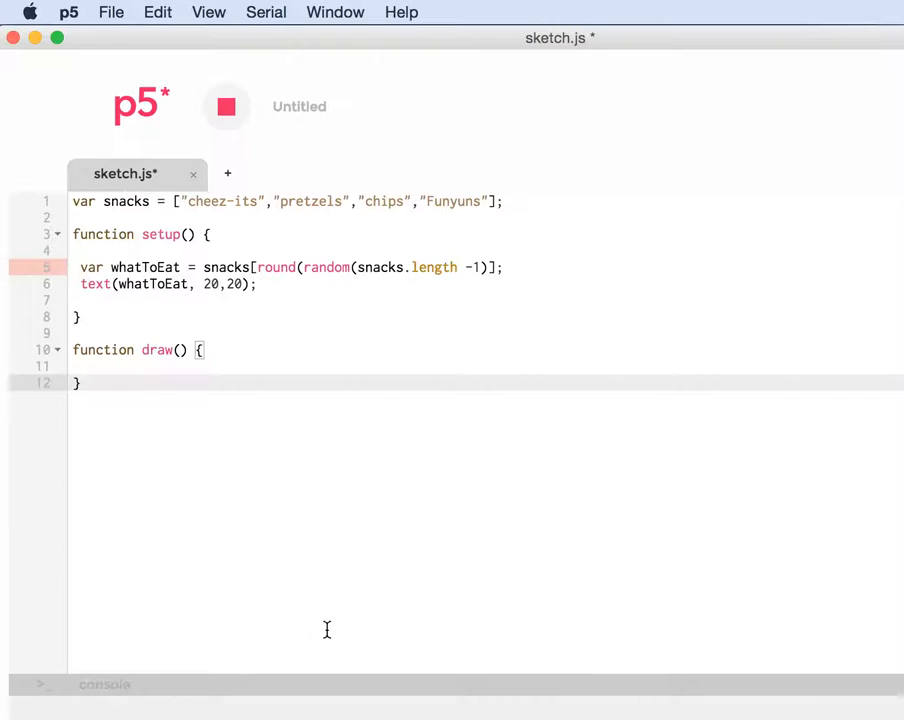
mouse_move(288, 404)
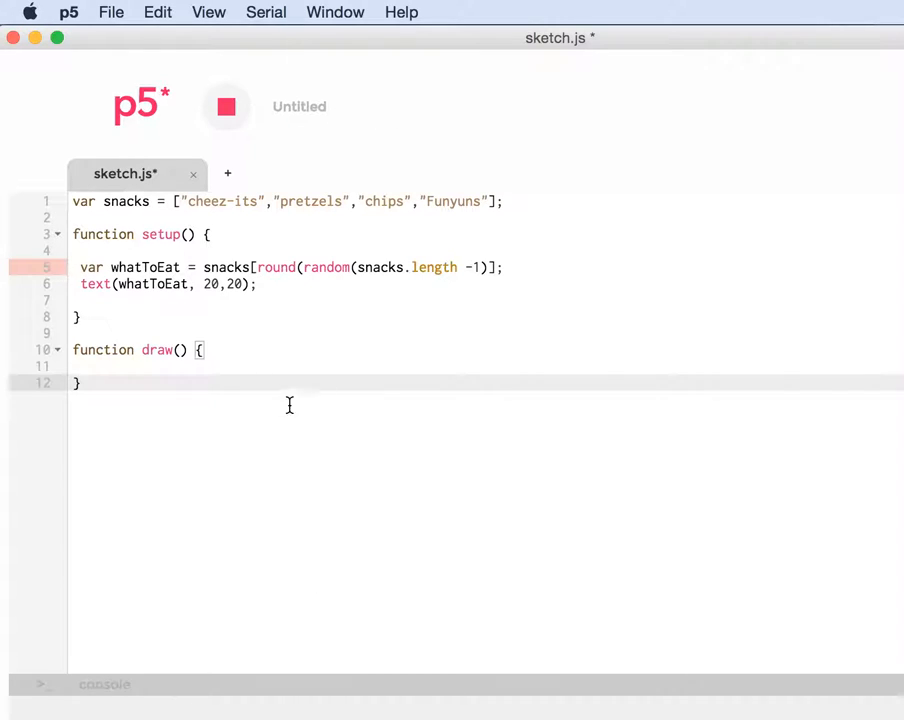